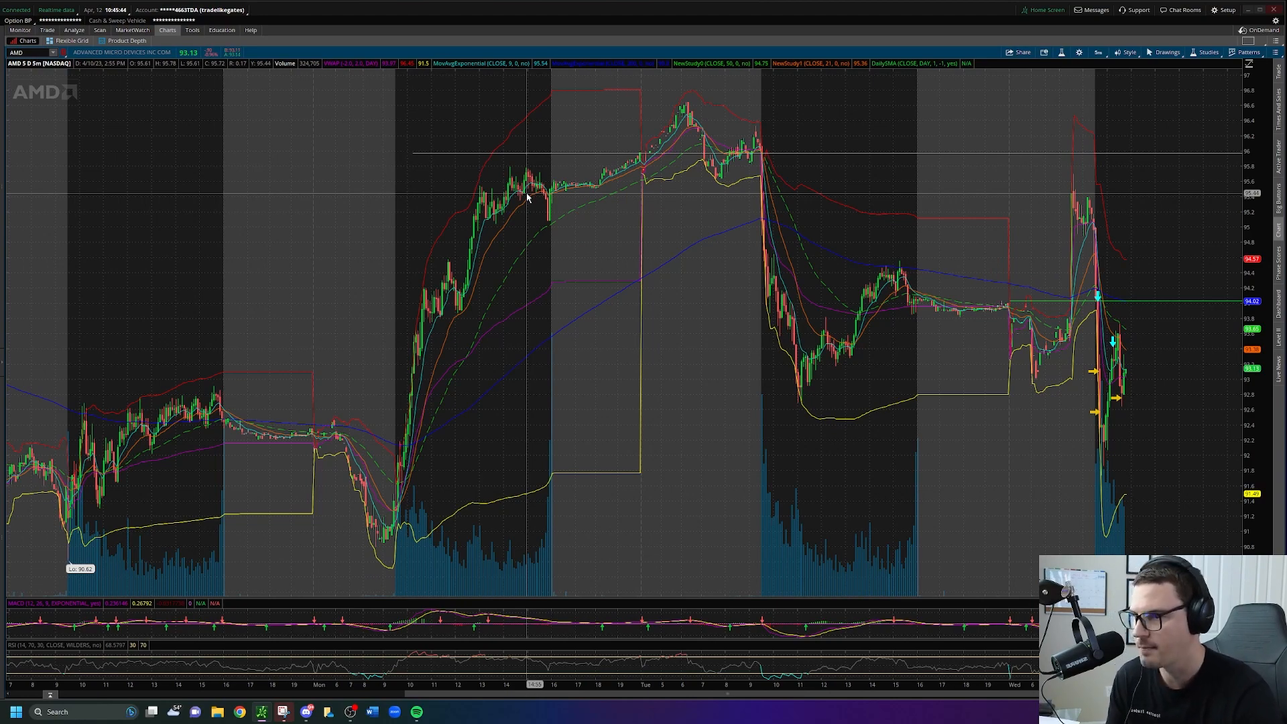
pyautogui.moveTo(760, 162)
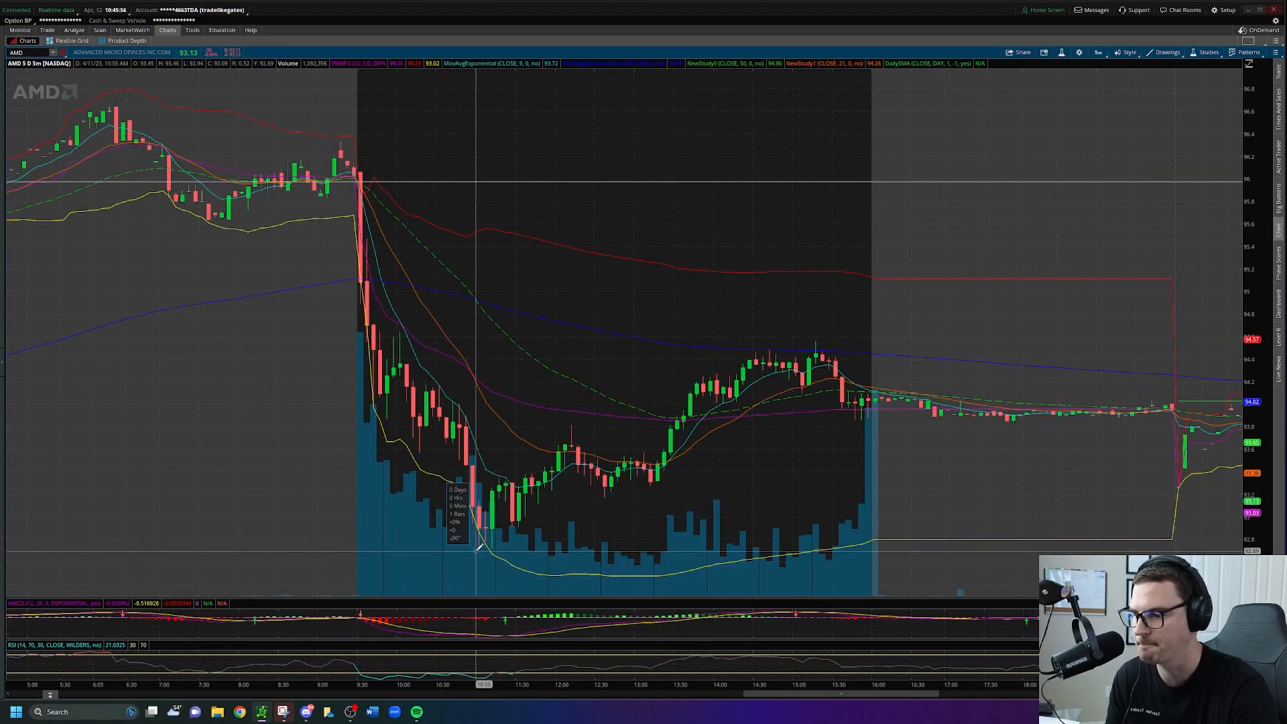
# Step: Measure the AMD price drop after the open, then bring Discord's 1k-challenge-2023 channel forward
pyautogui.moveTo(367, 172); pyautogui.dragTo(476, 546)
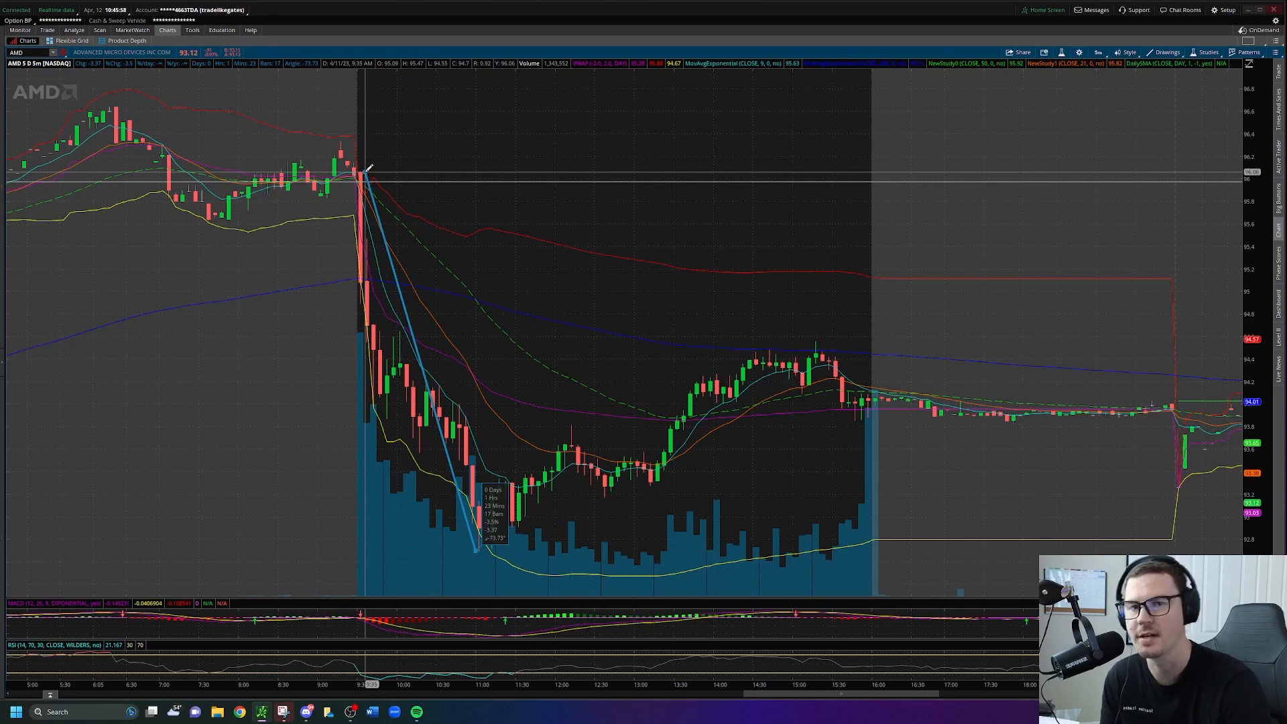
pyautogui.click(370, 175)
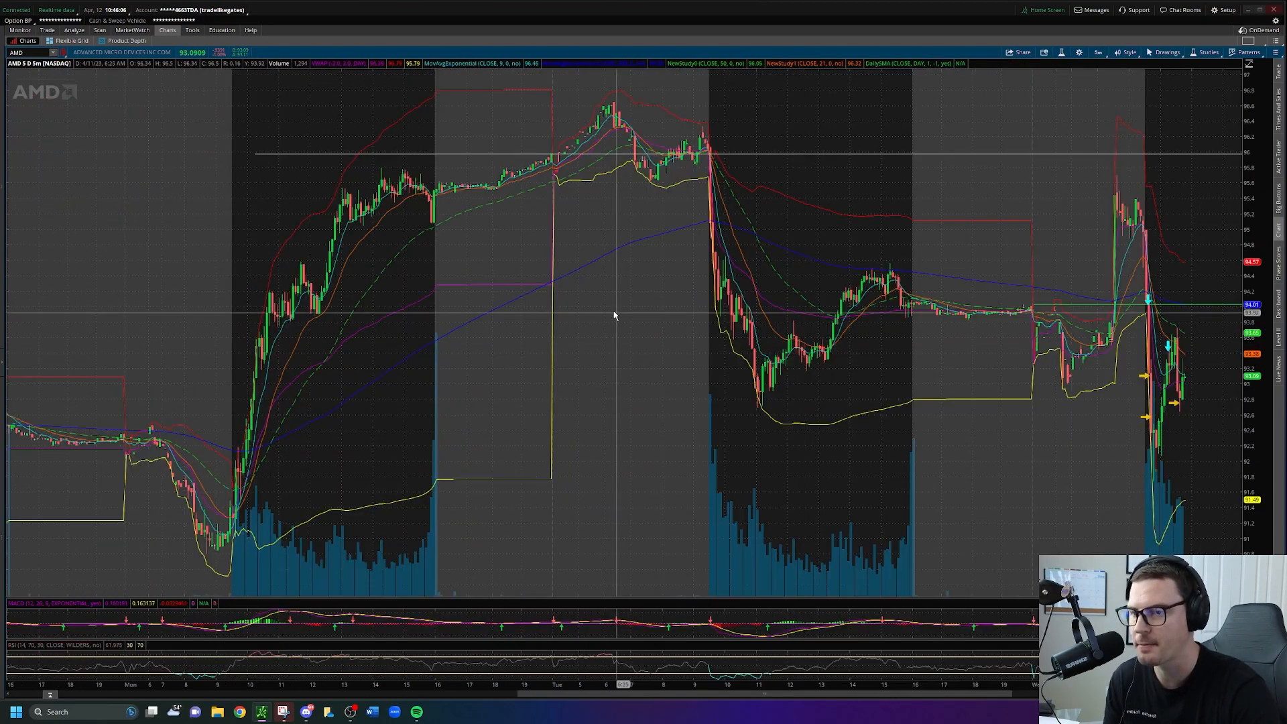
pyautogui.moveTo(774, 413)
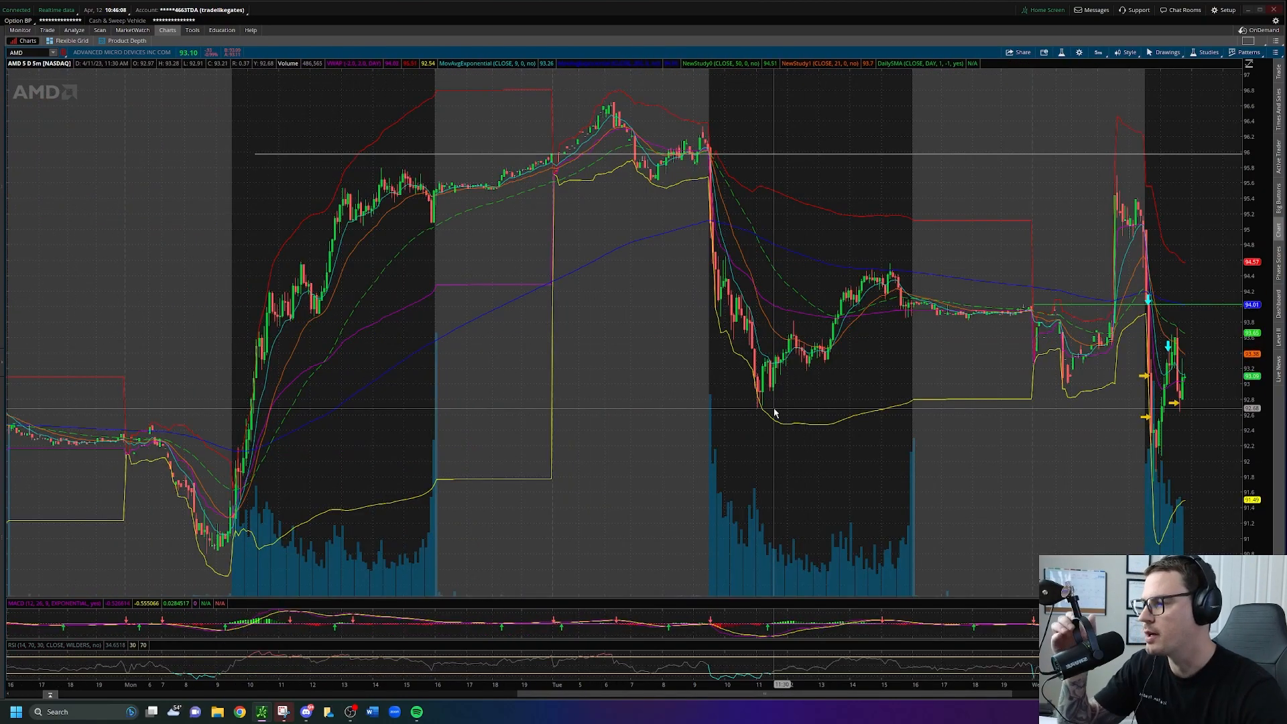
pyautogui.moveTo(801, 401)
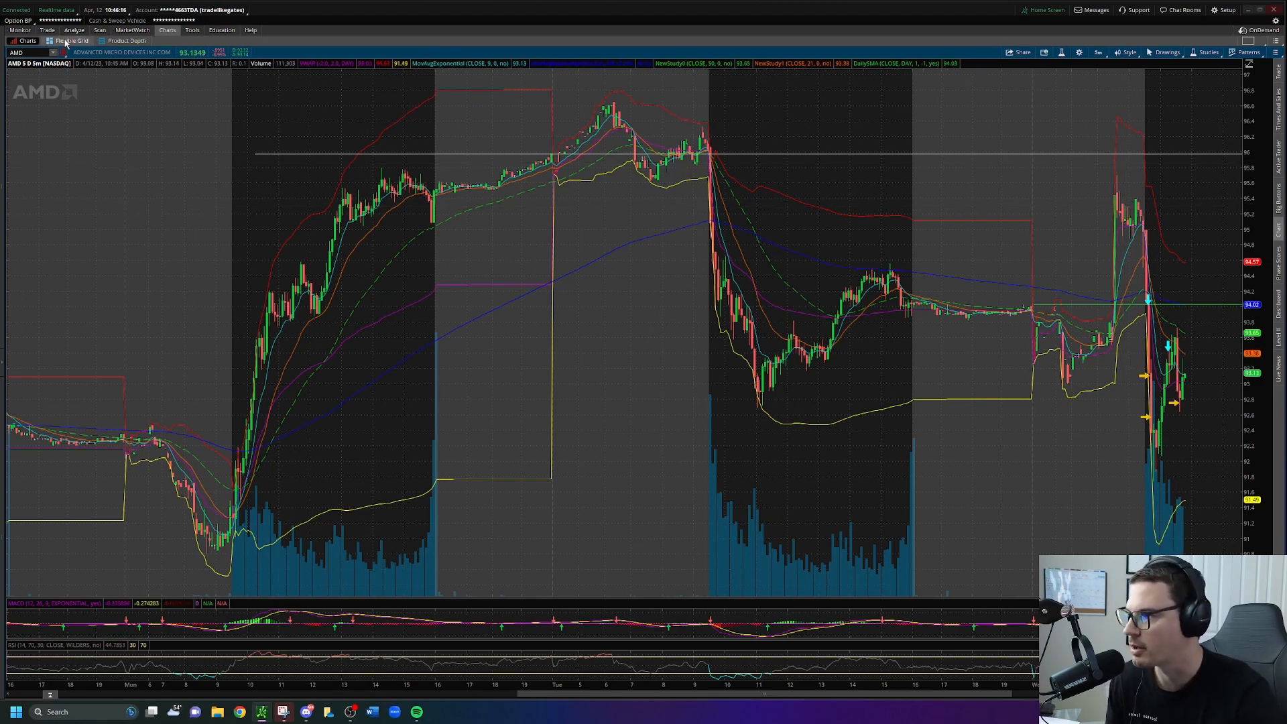
pyautogui.click(73, 40)
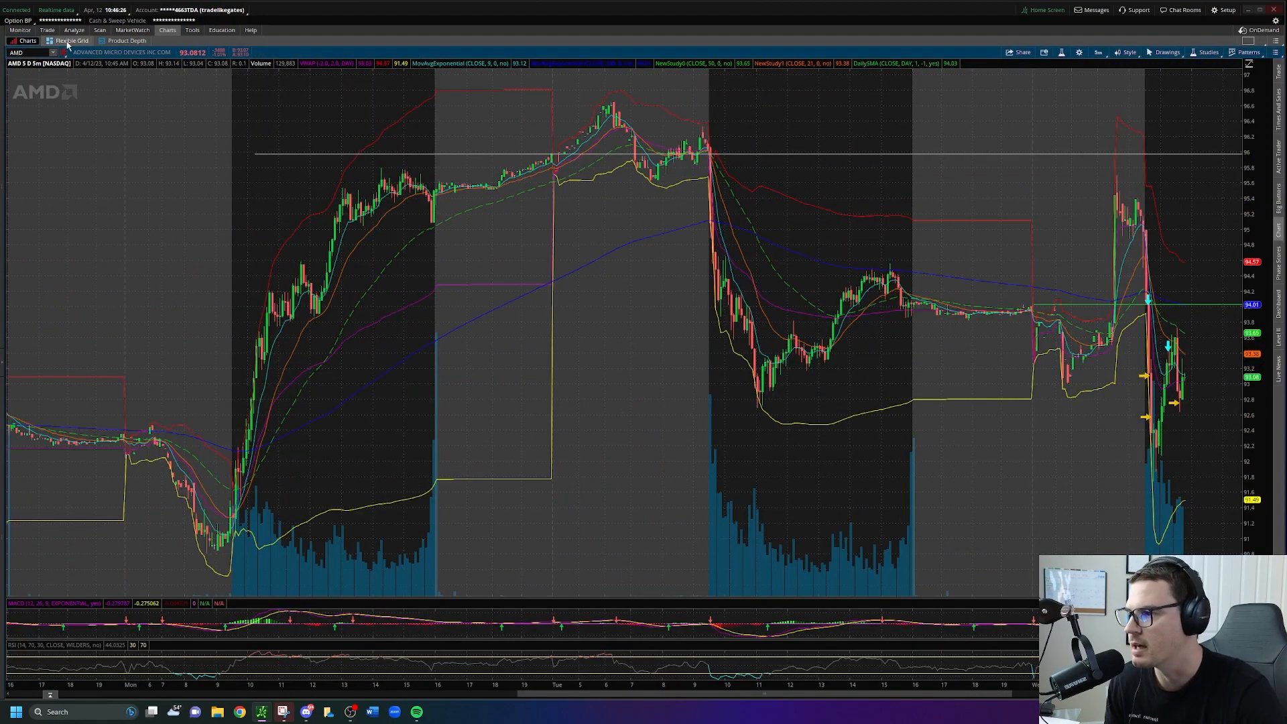
pyautogui.moveTo(903, 190)
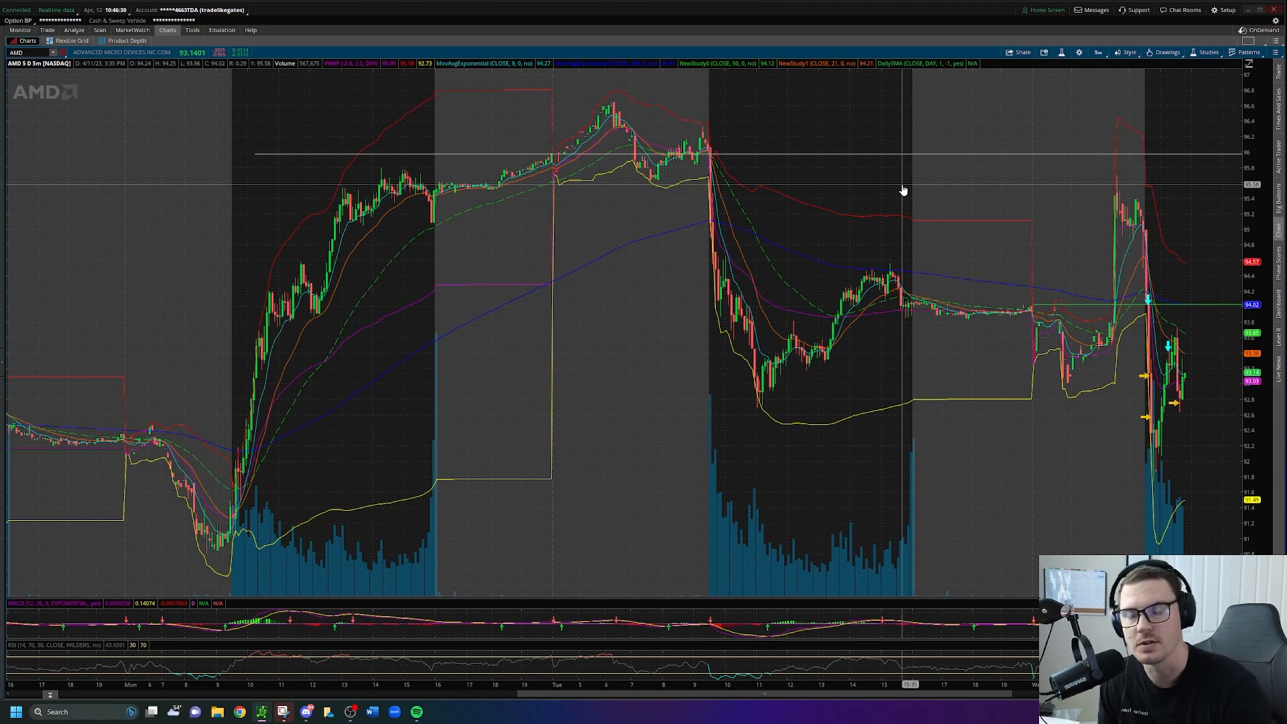
pyautogui.moveTo(320, 238)
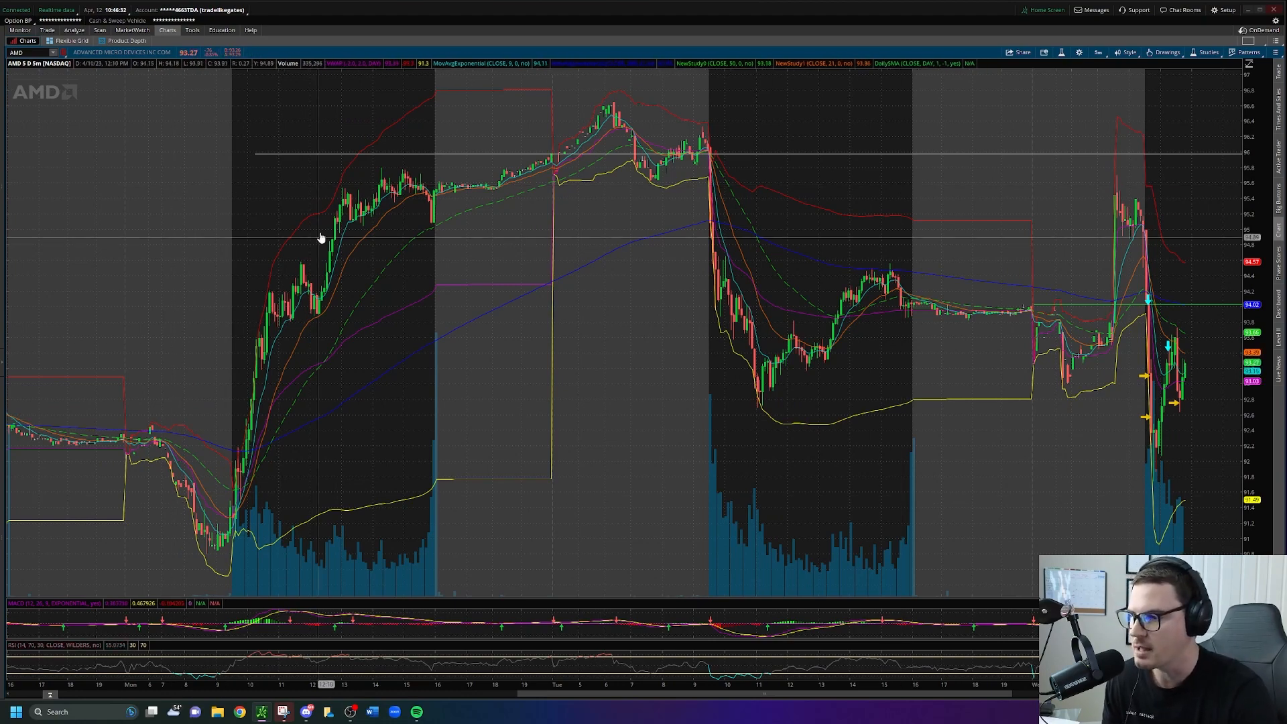
pyautogui.moveTo(776, 369)
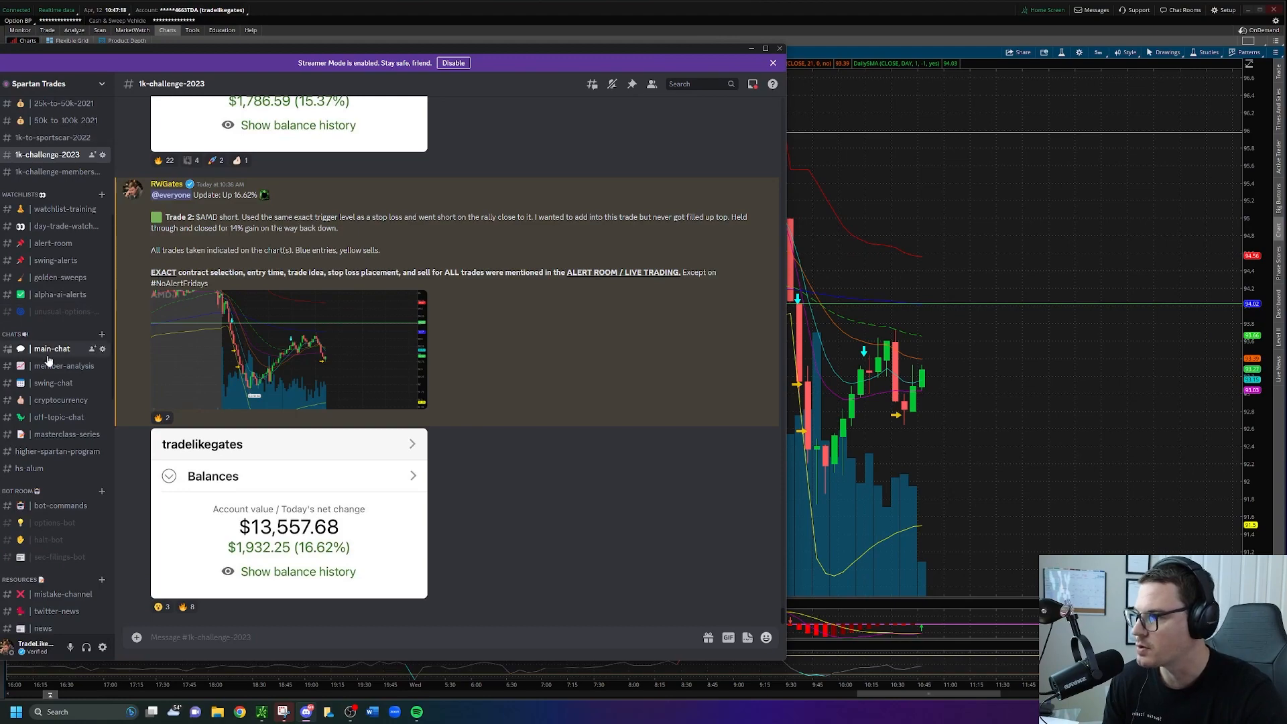
# Step: Minimize Discord to reveal the AMD chart of Wednesday's session
pyautogui.click(66, 226)
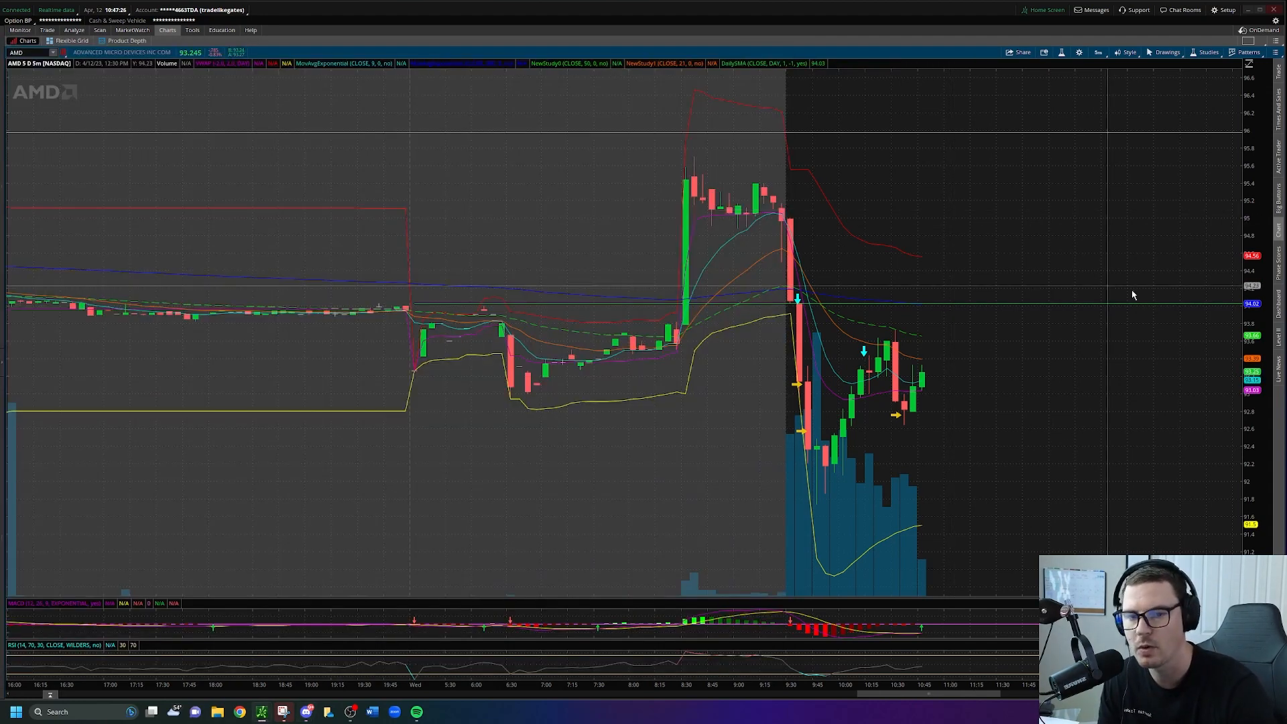
pyautogui.moveTo(717, 310)
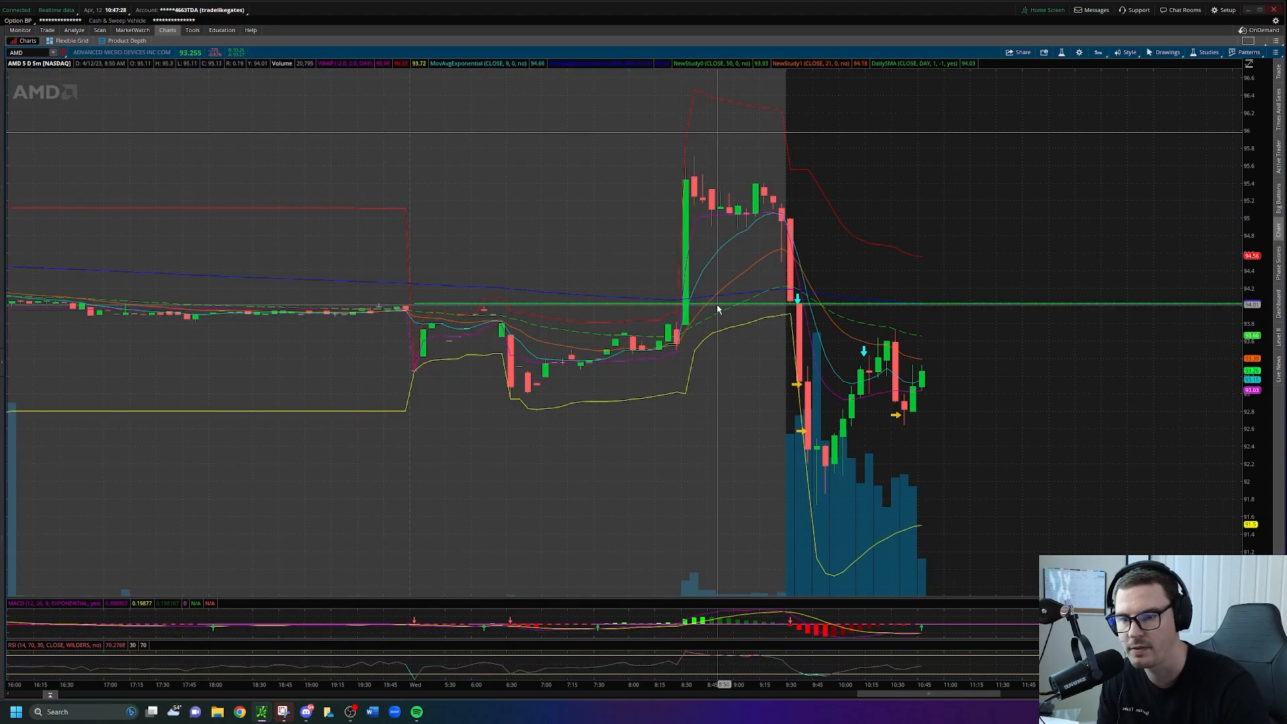
pyautogui.moveTo(600, 292)
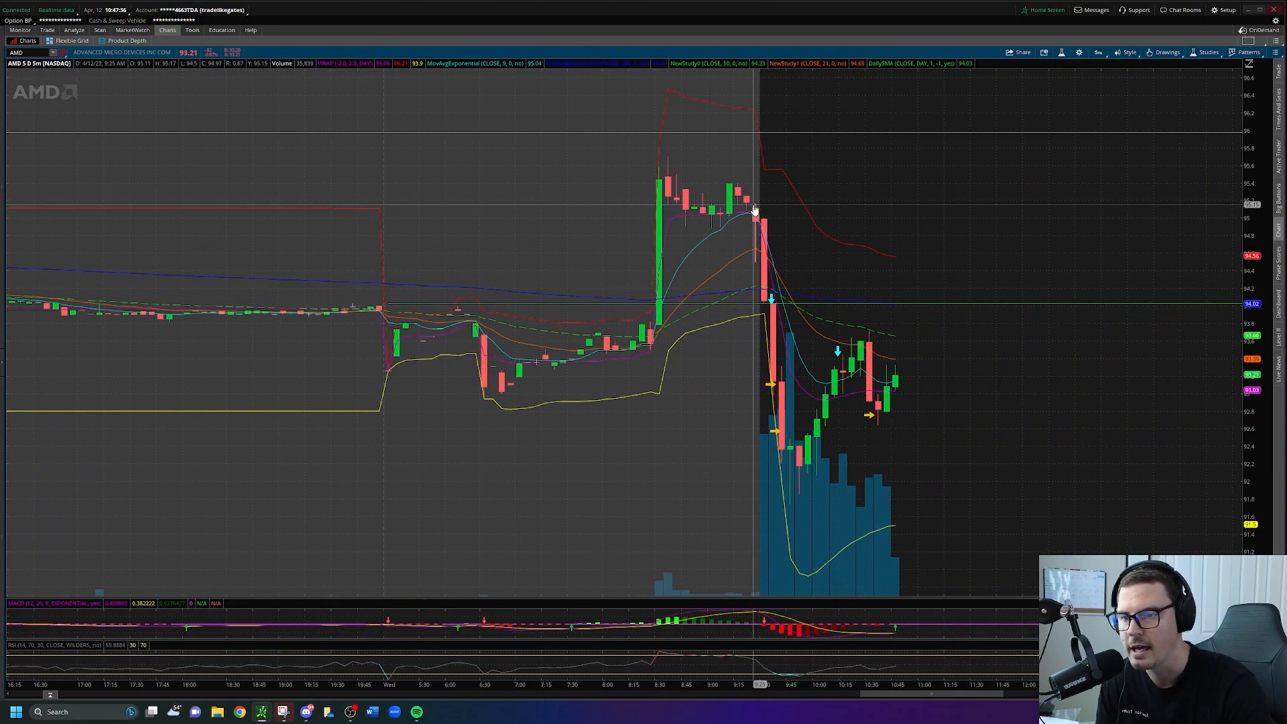
pyautogui.moveTo(763, 303)
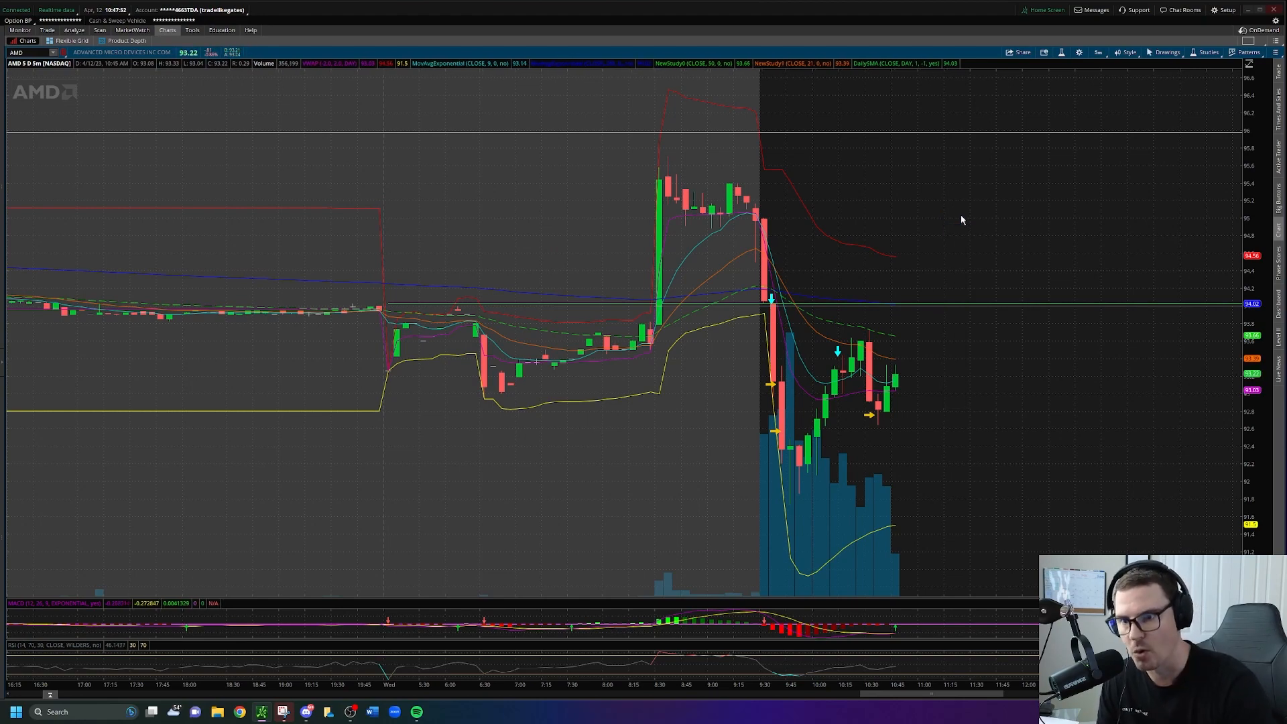
# Step: Switch the AMD chart time frame to 1 D : 1m
pyautogui.click(1098, 51)
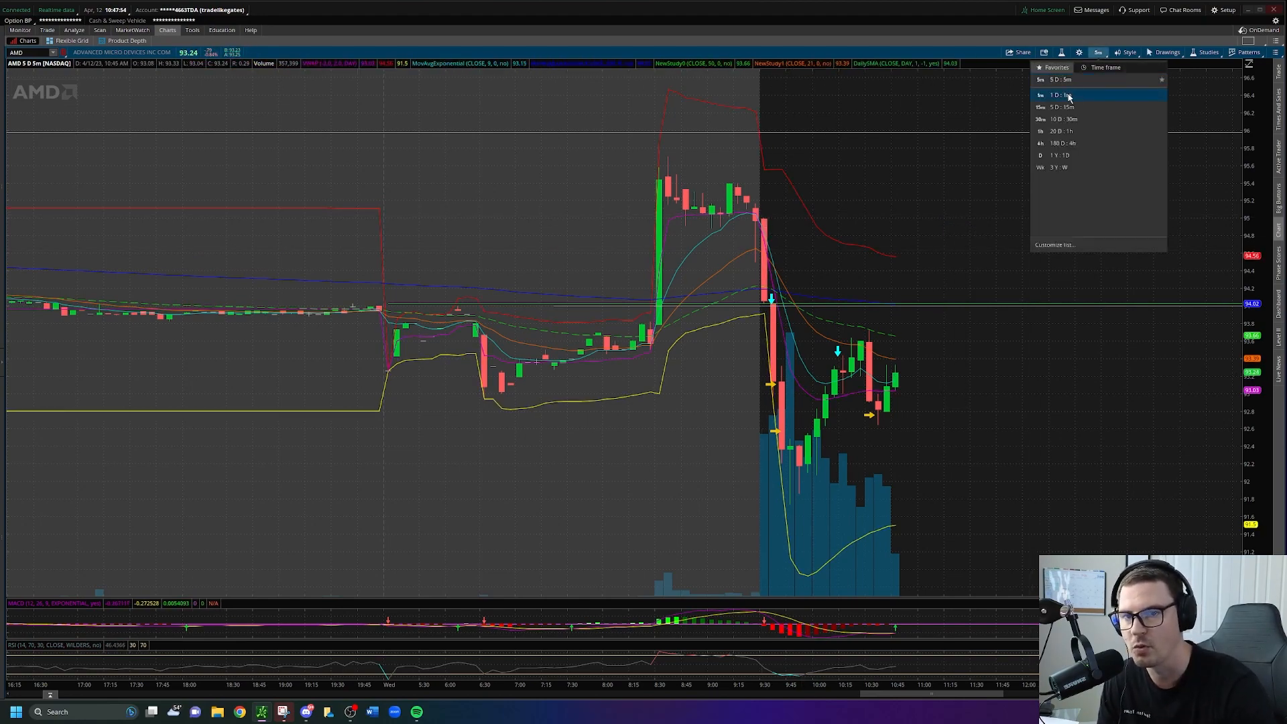
pyautogui.click(1061, 96)
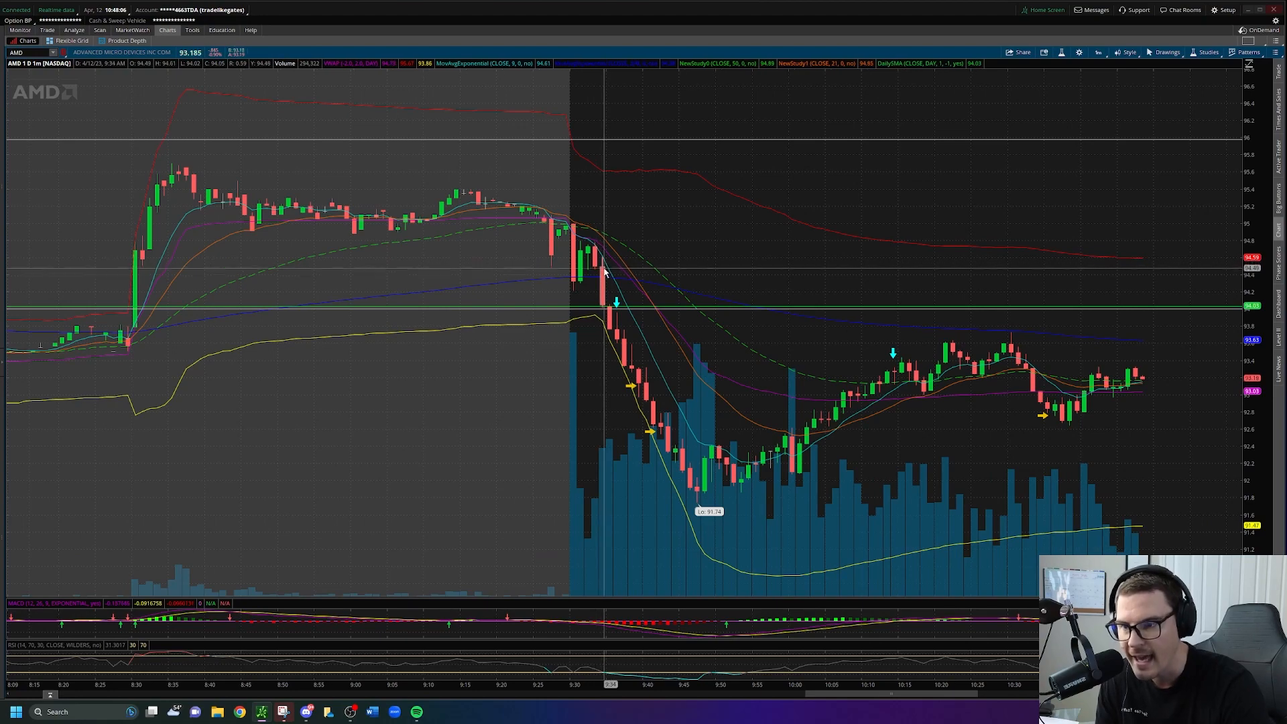
pyautogui.moveTo(603, 306)
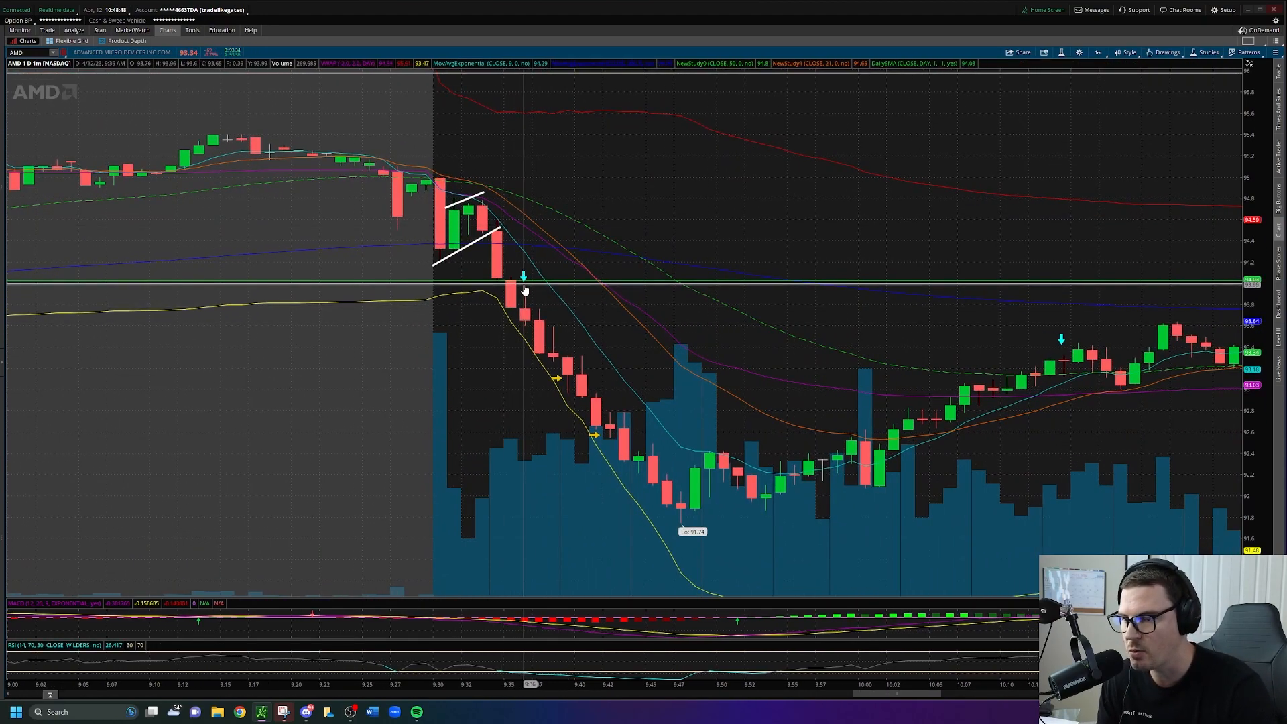
pyautogui.moveTo(523, 275)
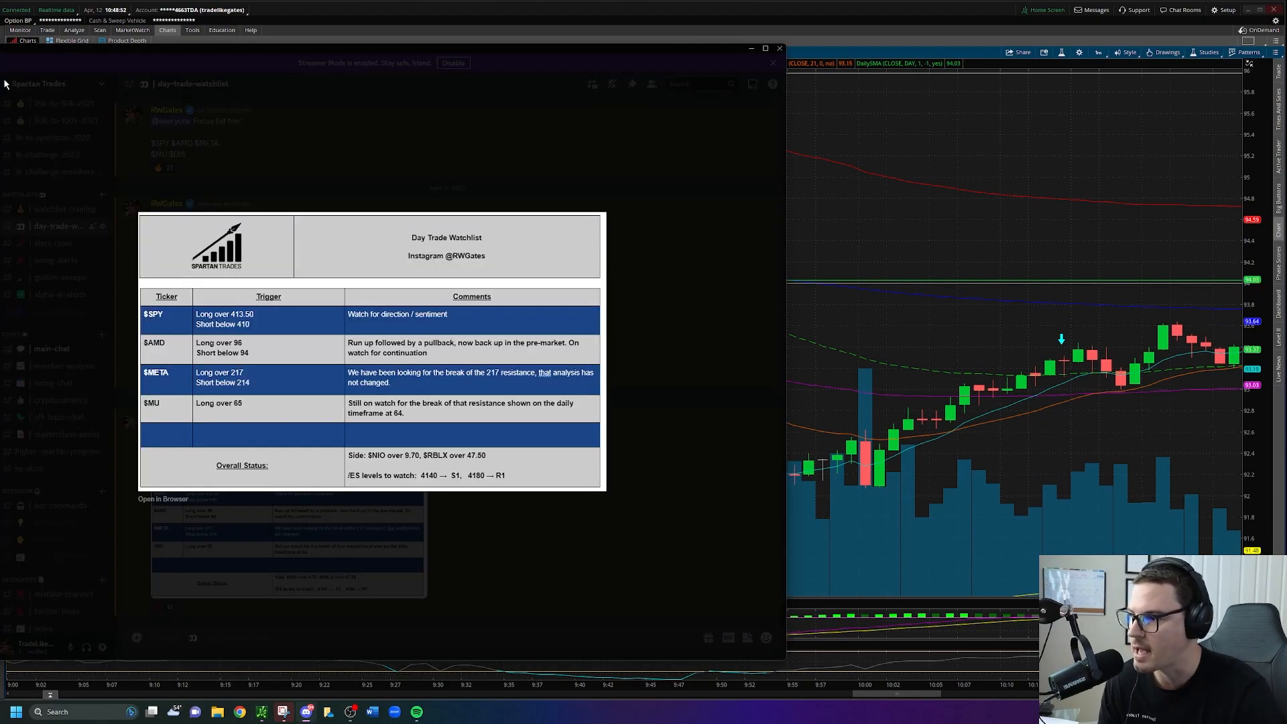
# Step: Close the watchlist image, scroll the AMD short alerts, and select the put contract symbol
pyautogui.click(52, 243)
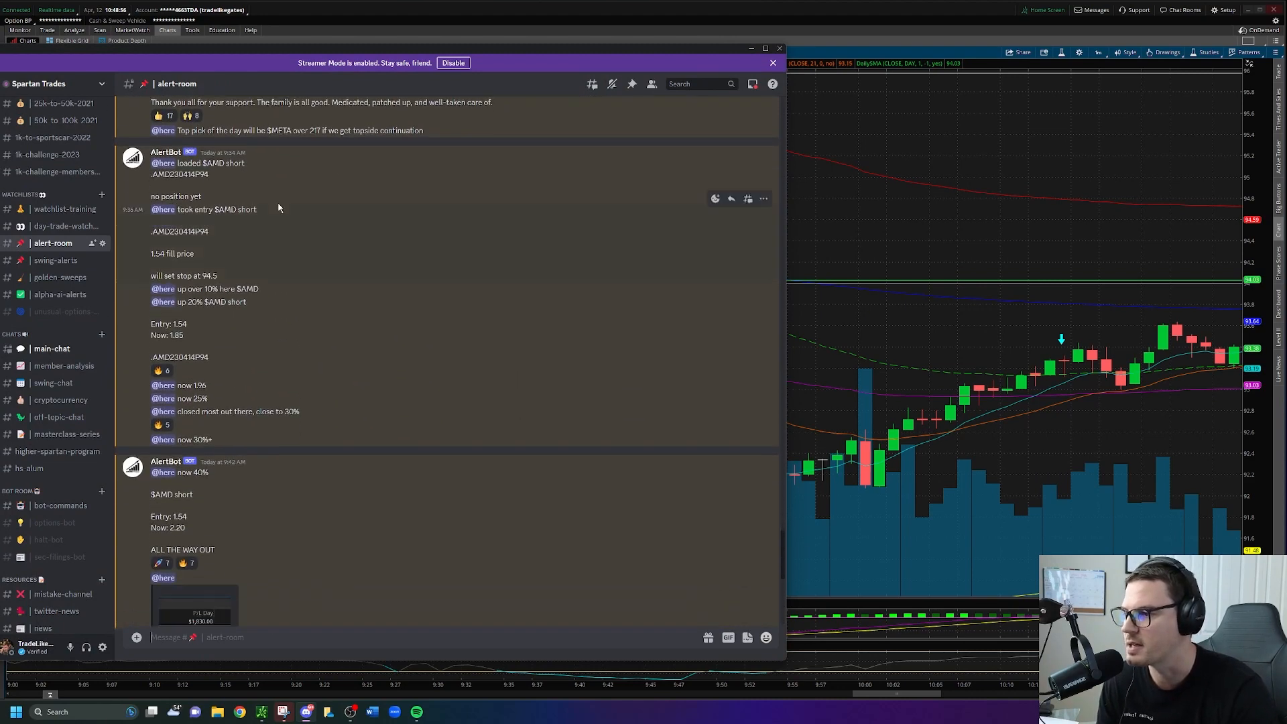
pyautogui.scroll(-3)
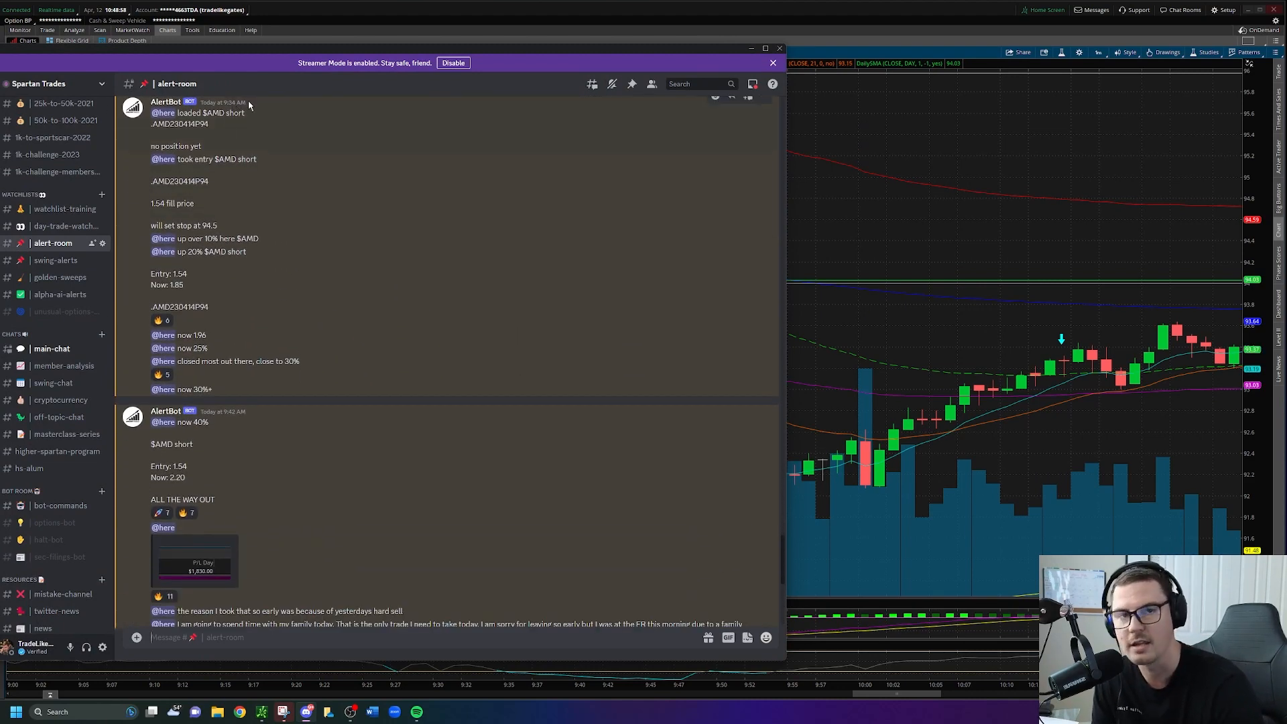
pyautogui.doubleClick(178, 123)
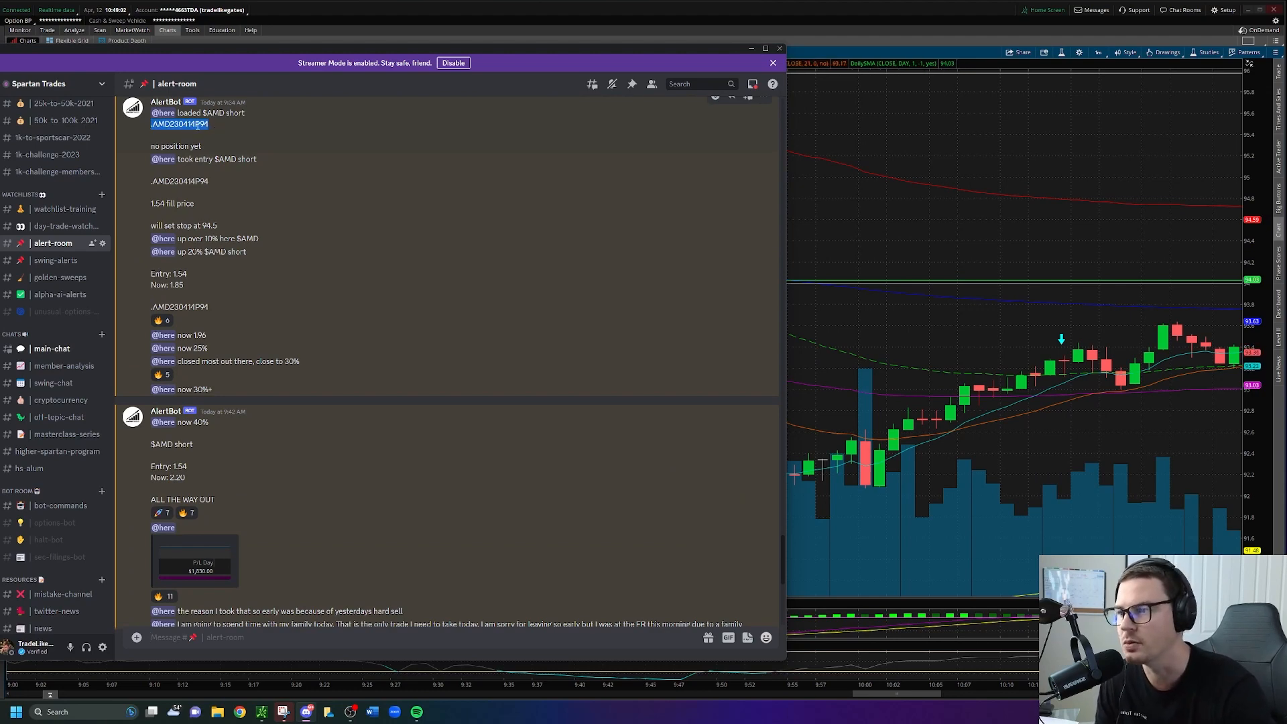
pyautogui.moveTo(816, 204)
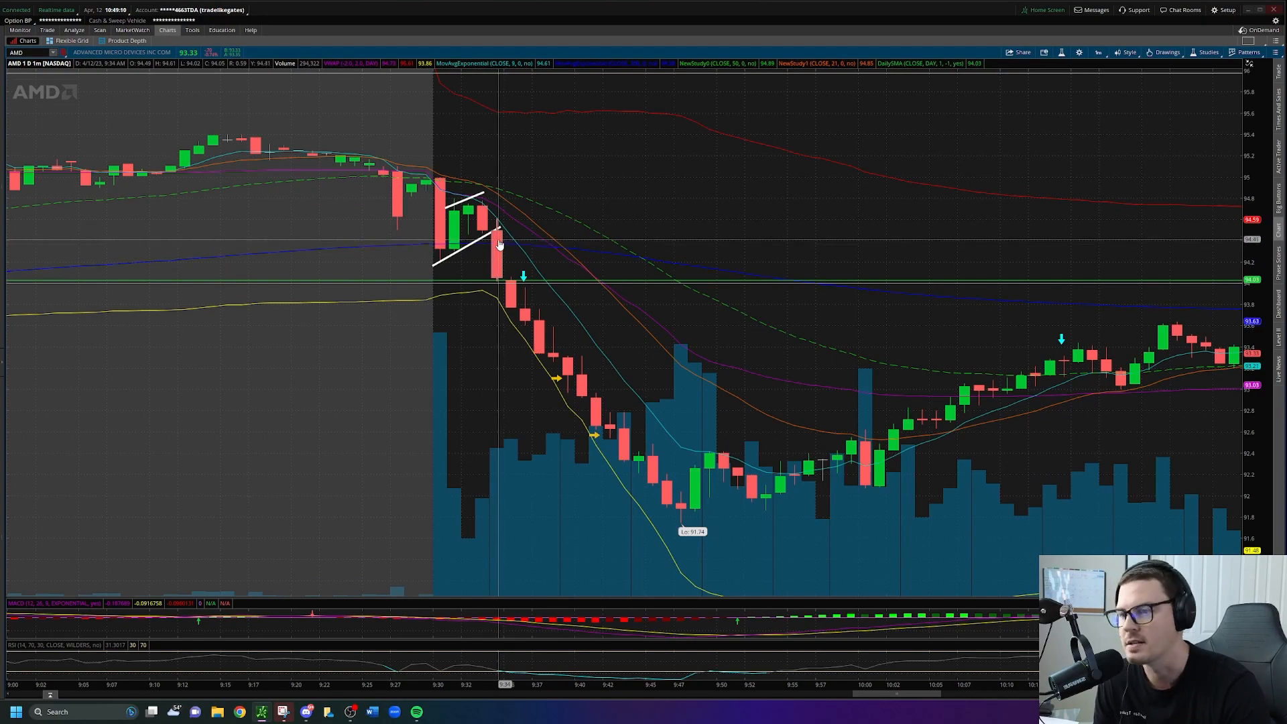
pyautogui.moveTo(451, 209)
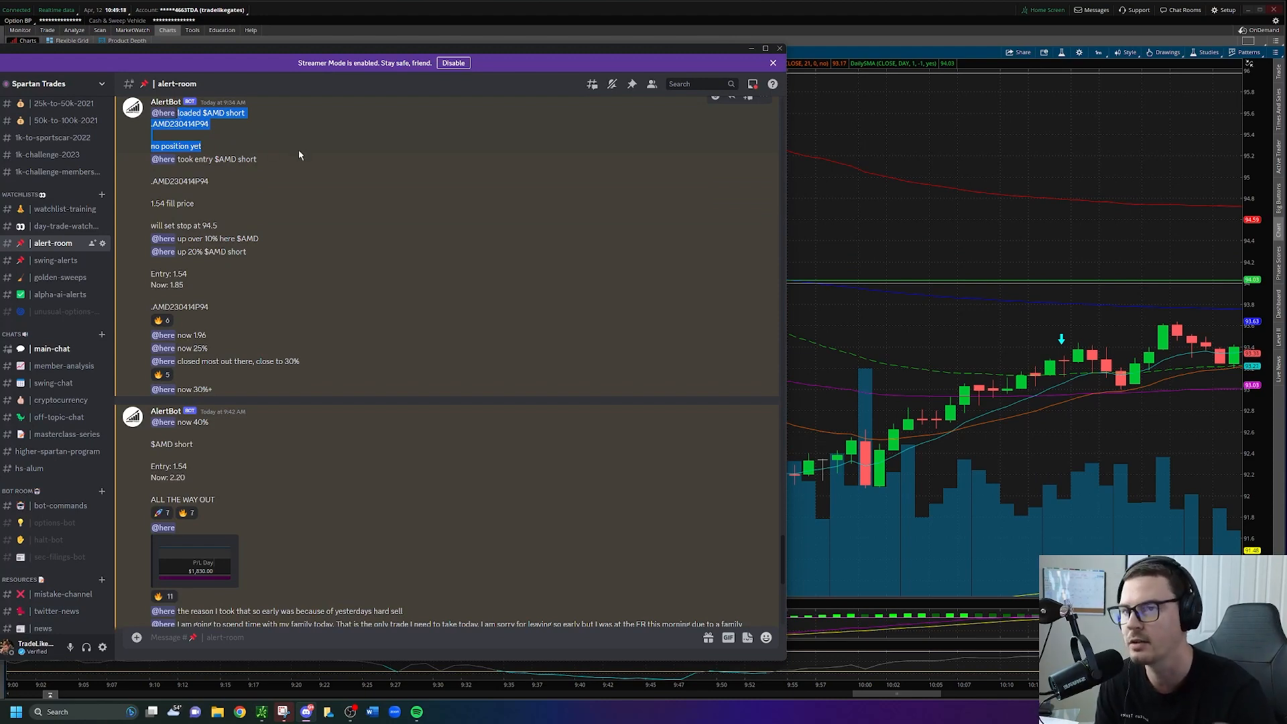
pyautogui.moveTo(243, 171)
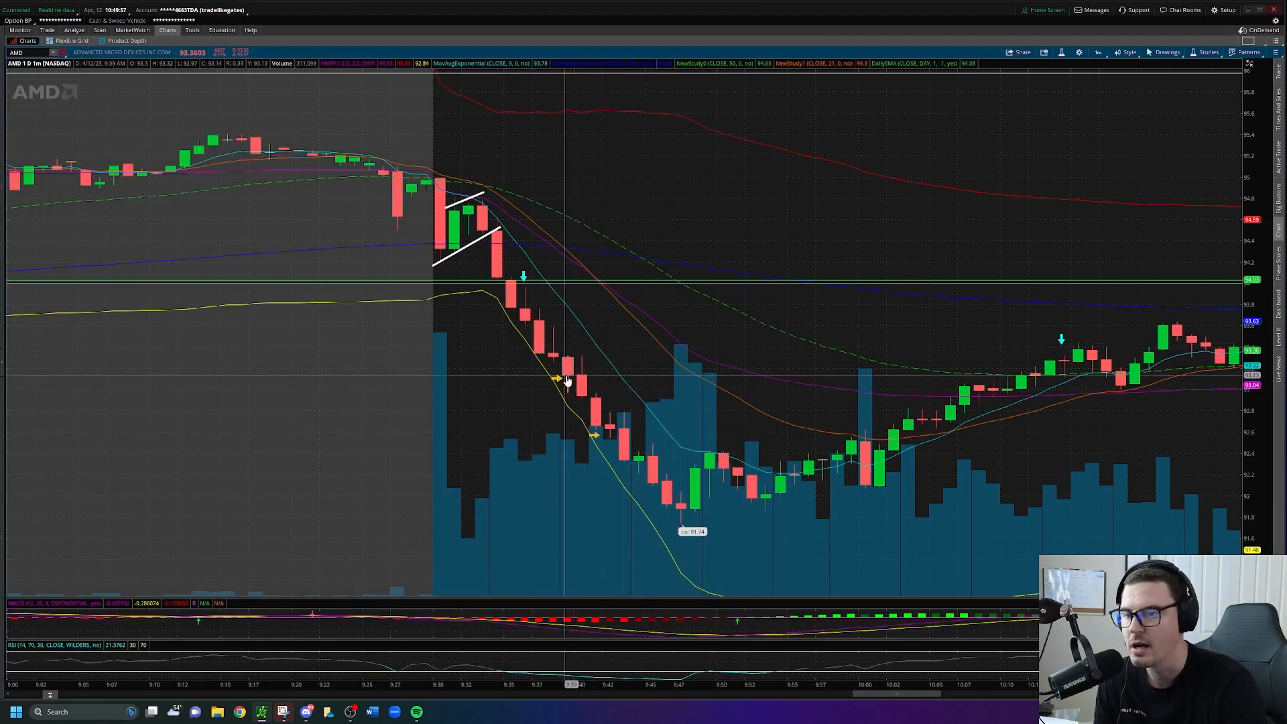
pyautogui.moveTo(558, 380)
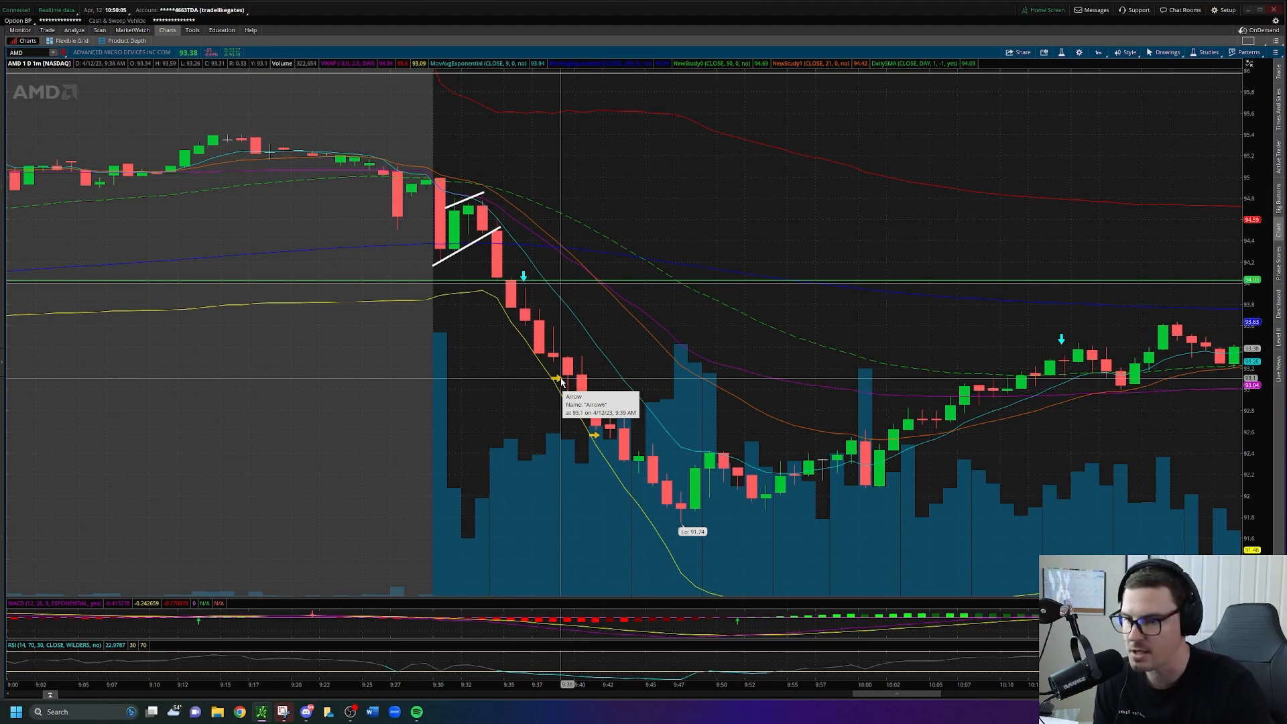
pyautogui.moveTo(592, 318)
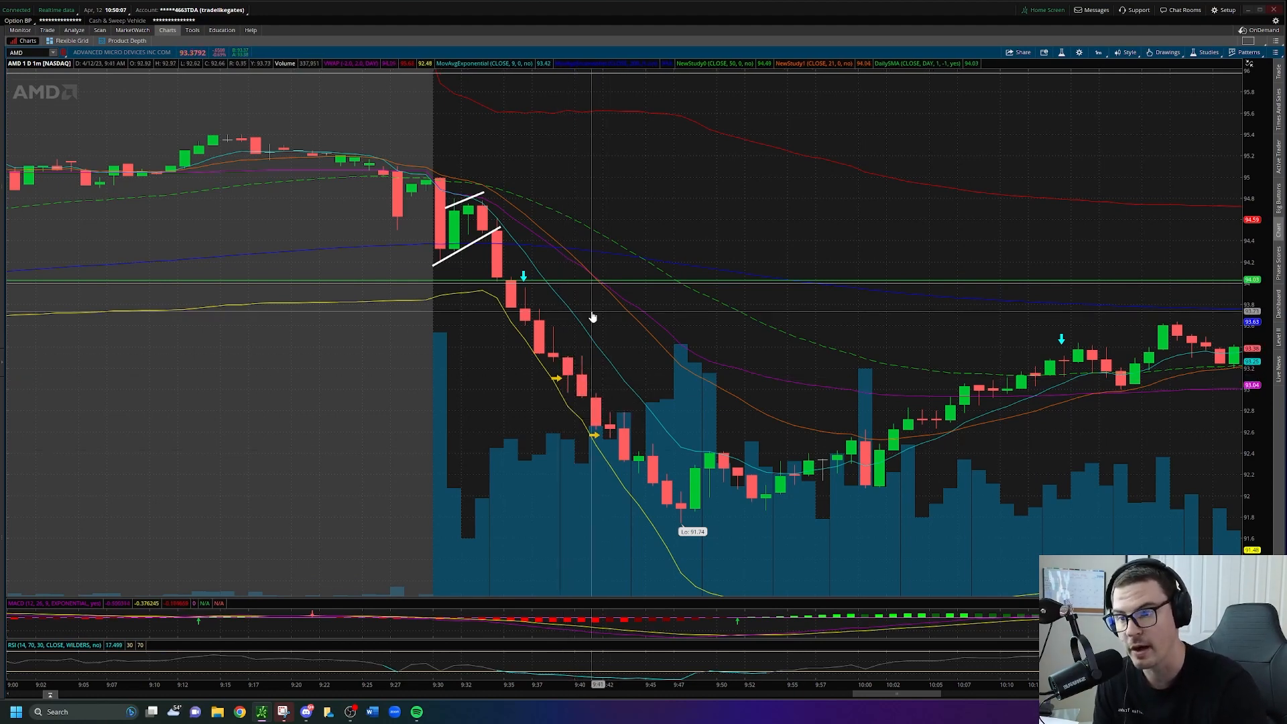
pyautogui.moveTo(598, 314)
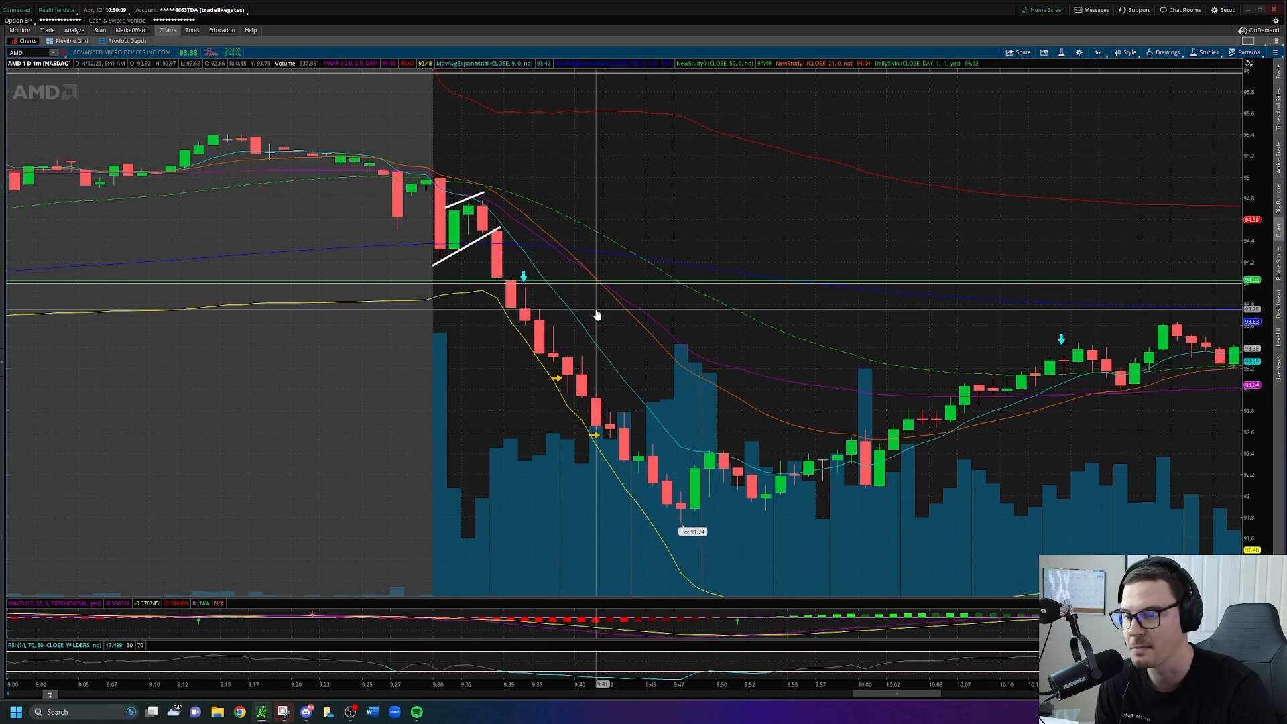
pyautogui.moveTo(596, 419)
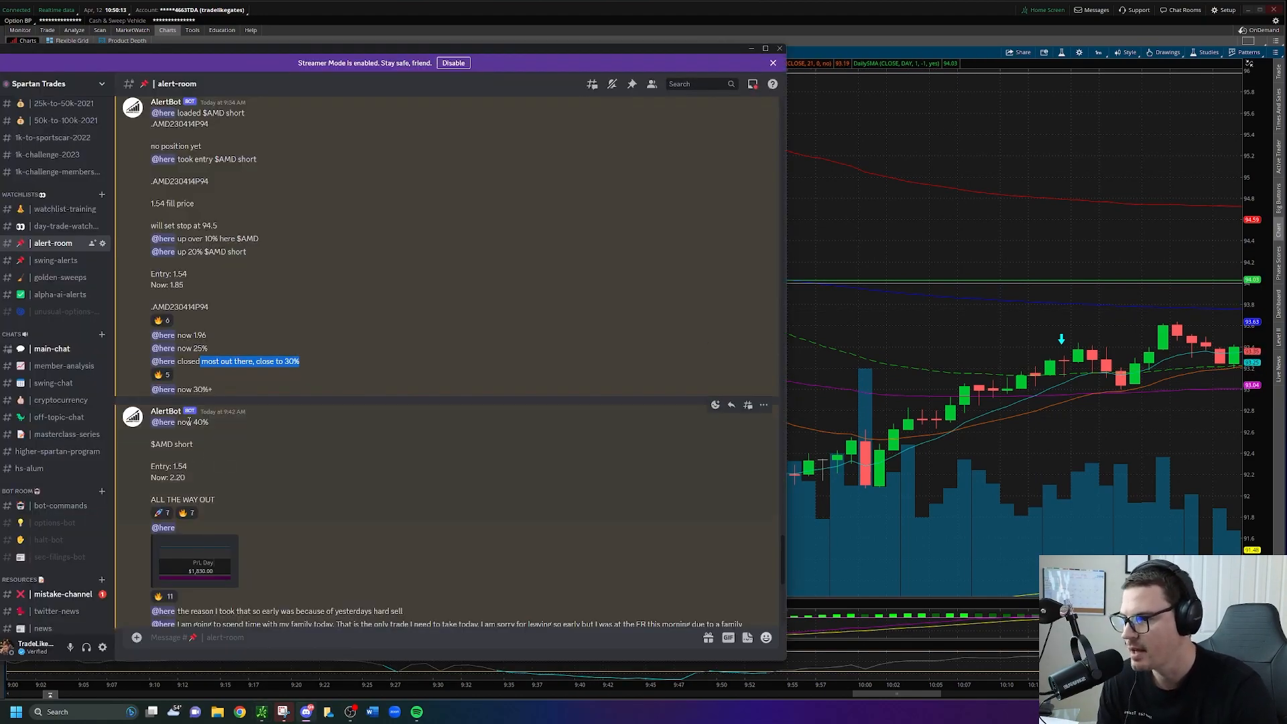
# Step: Scroll #alert-room down to the first AMD short's 'ALL THE WAY OUT' exit
pyautogui.scroll(-3)
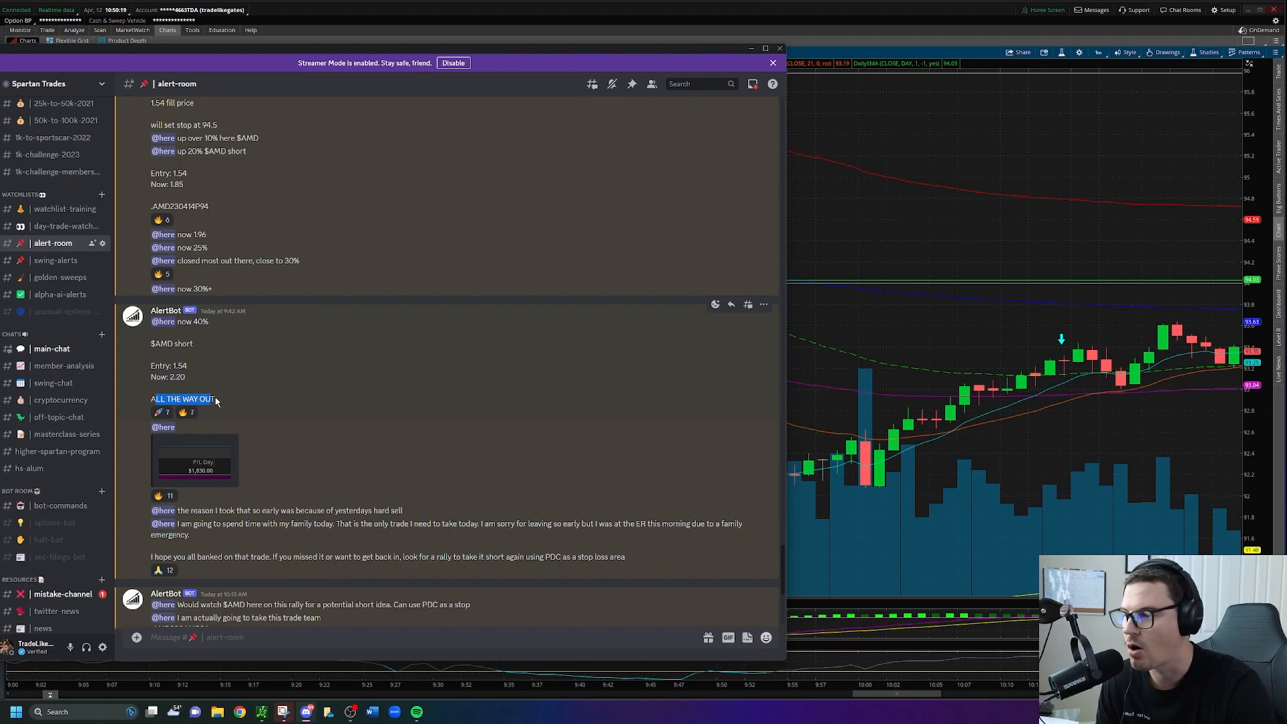
pyautogui.moveTo(792, 299)
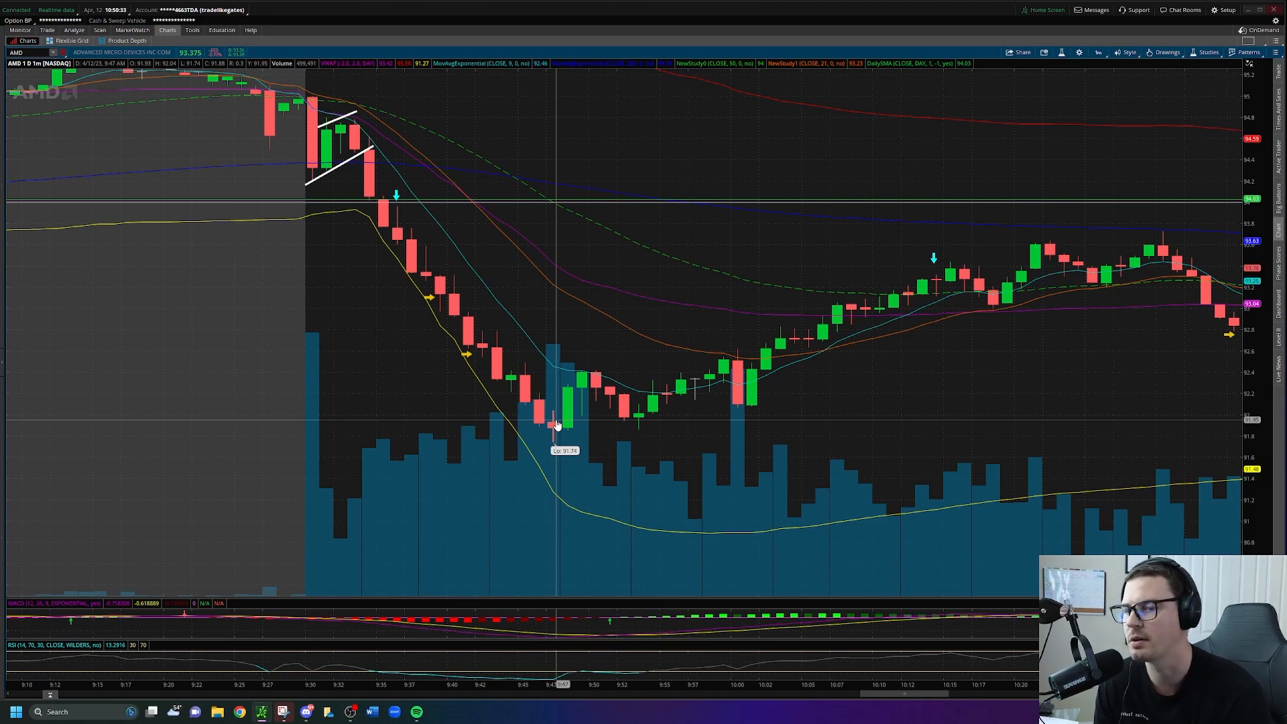
pyautogui.moveTo(438, 308)
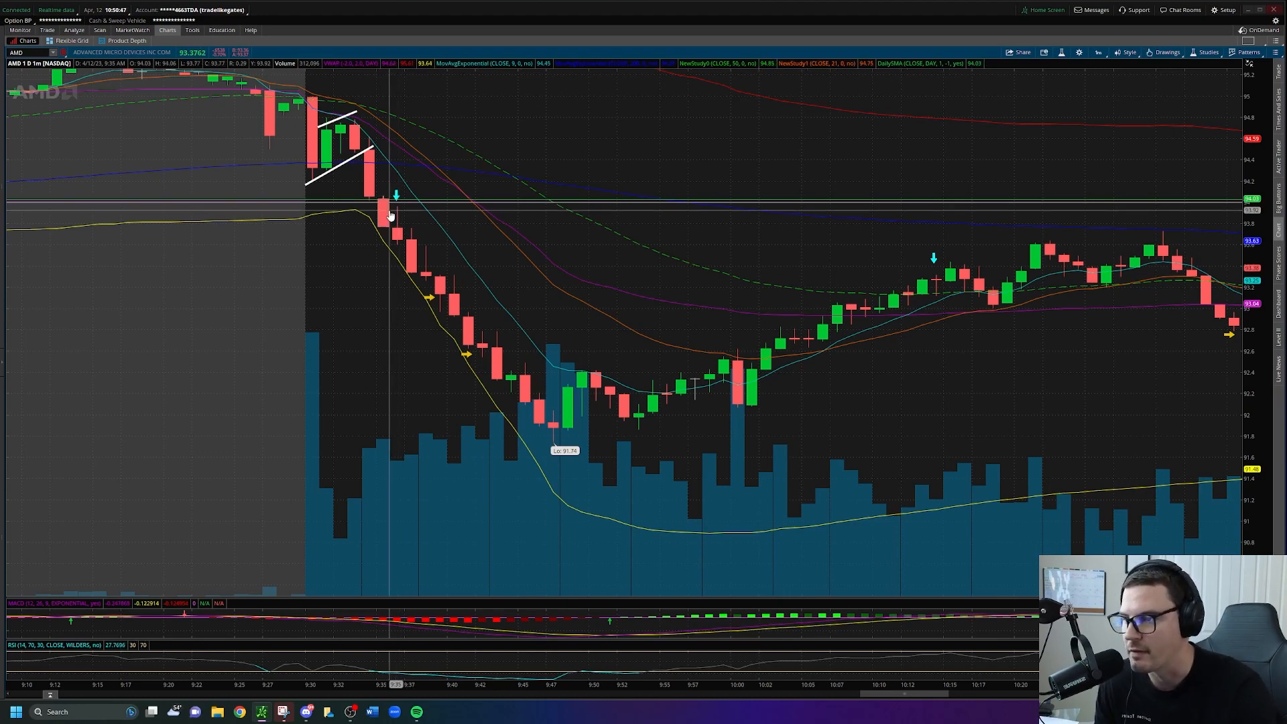
pyautogui.moveTo(456, 217)
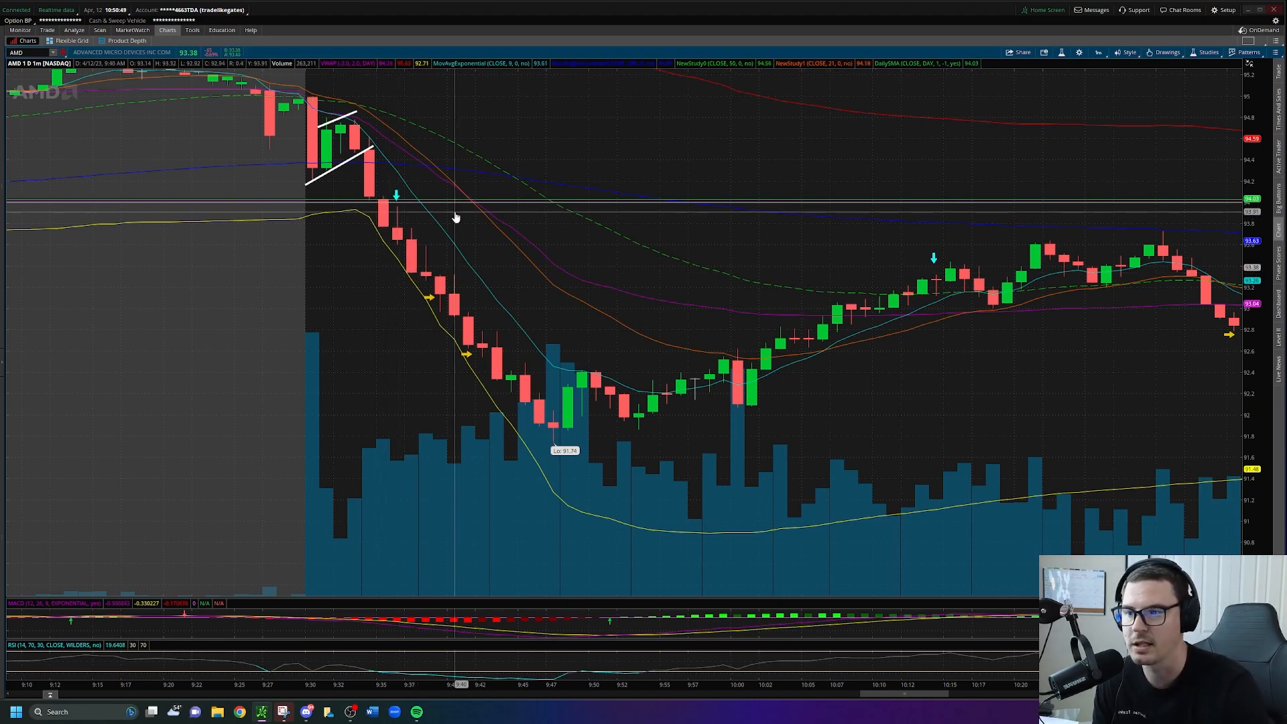
pyautogui.moveTo(472, 228)
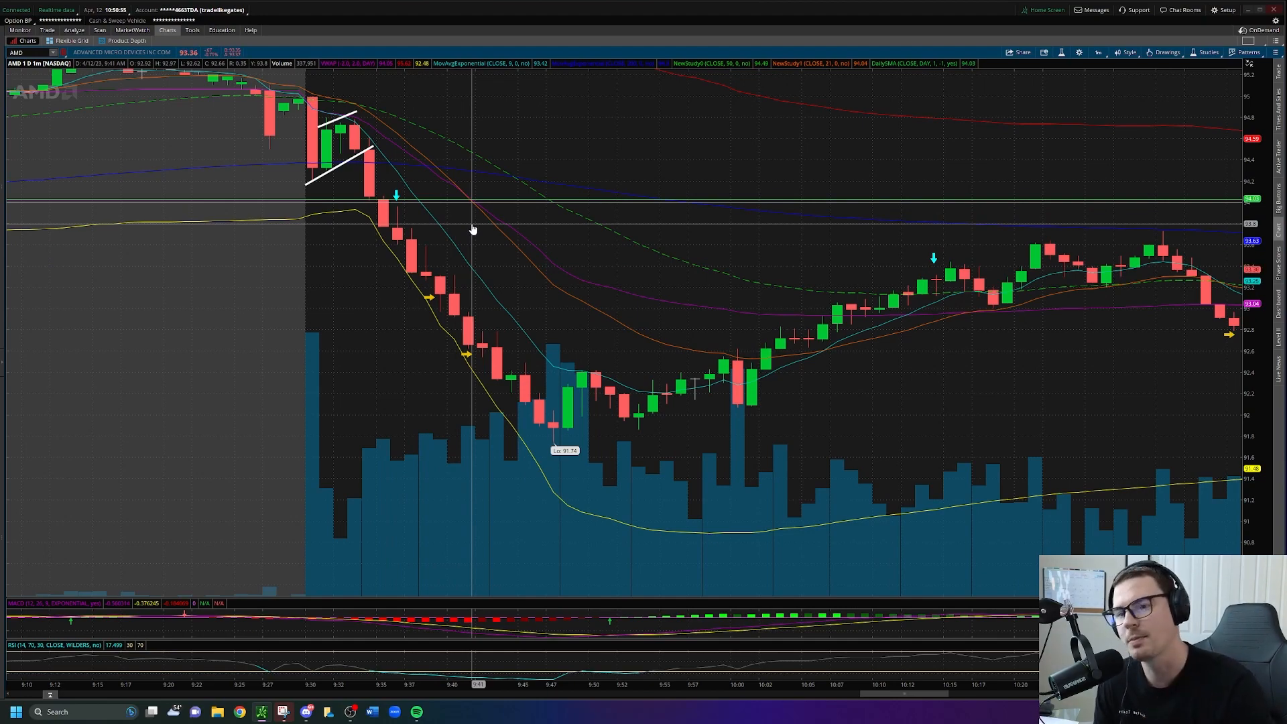
pyautogui.moveTo(665, 279)
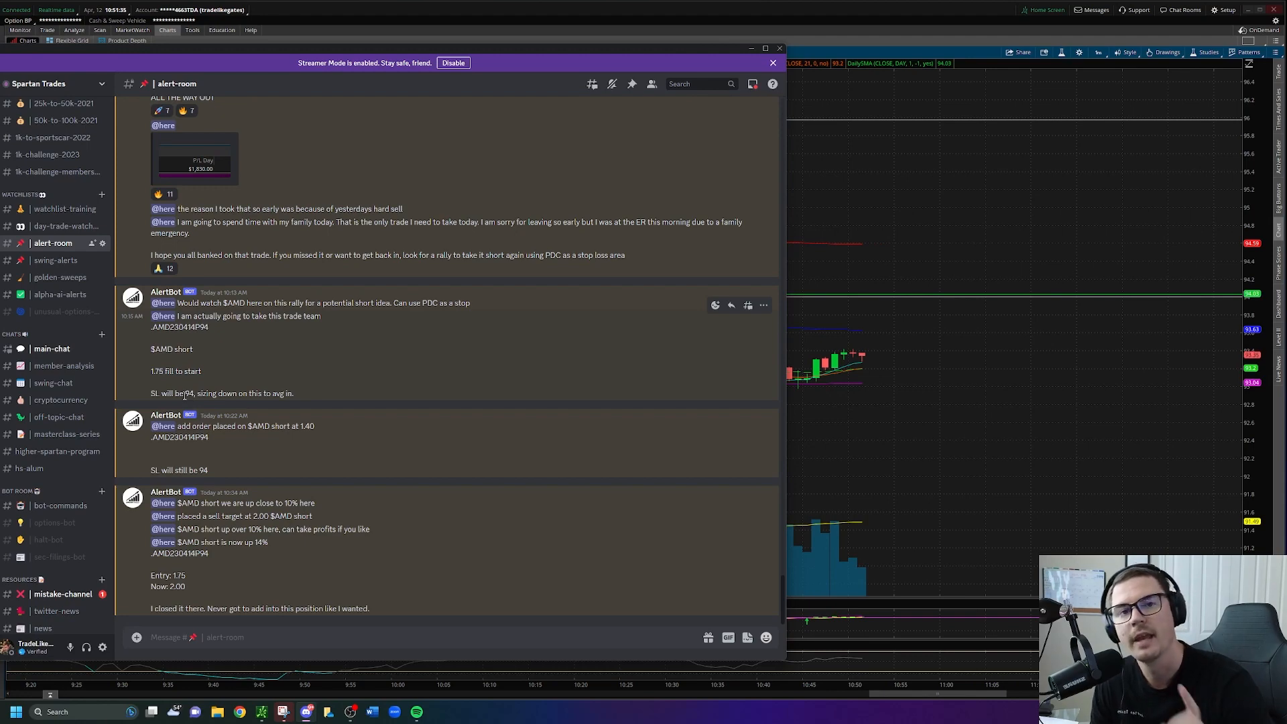
pyautogui.click(772, 63)
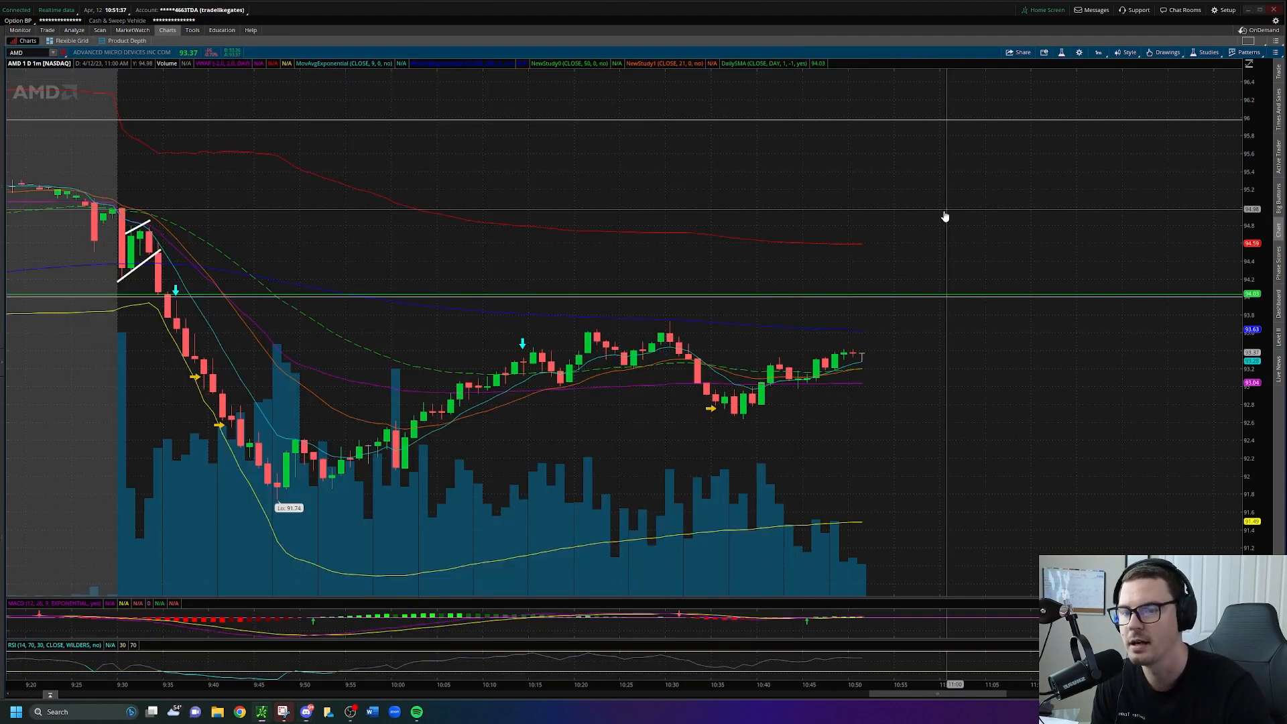
pyautogui.moveTo(524, 359)
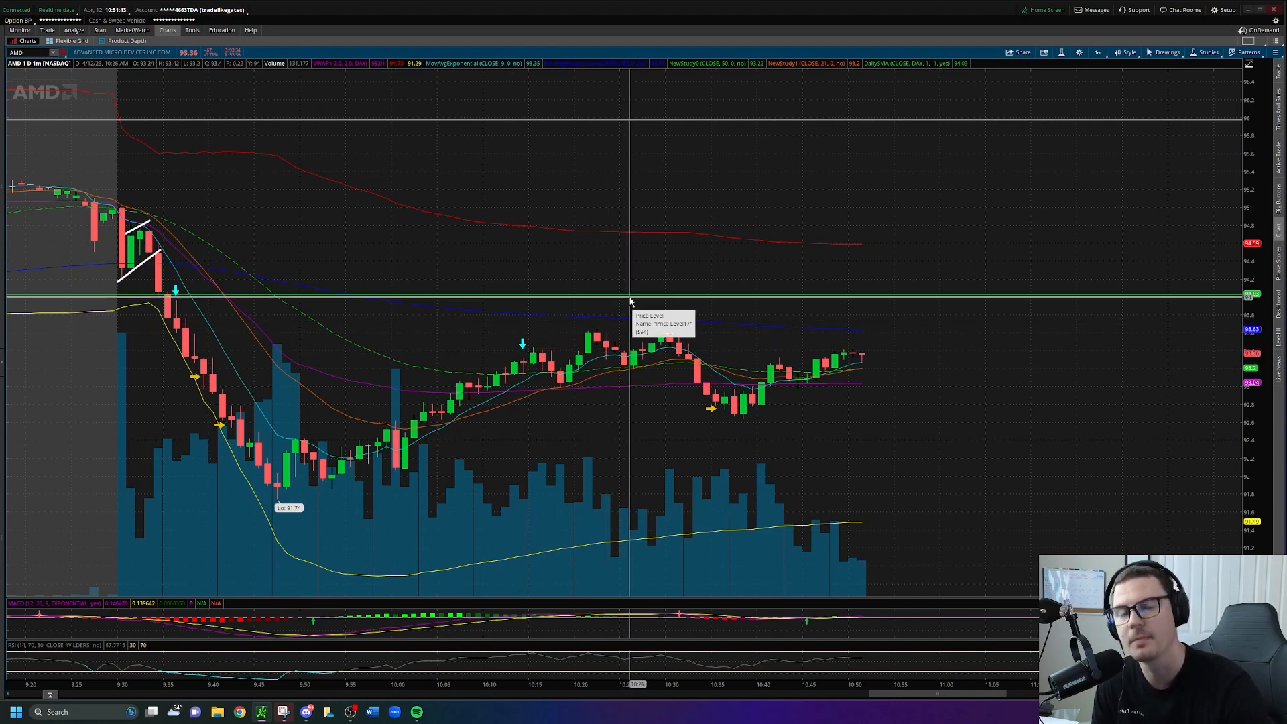
pyautogui.moveTo(673, 310)
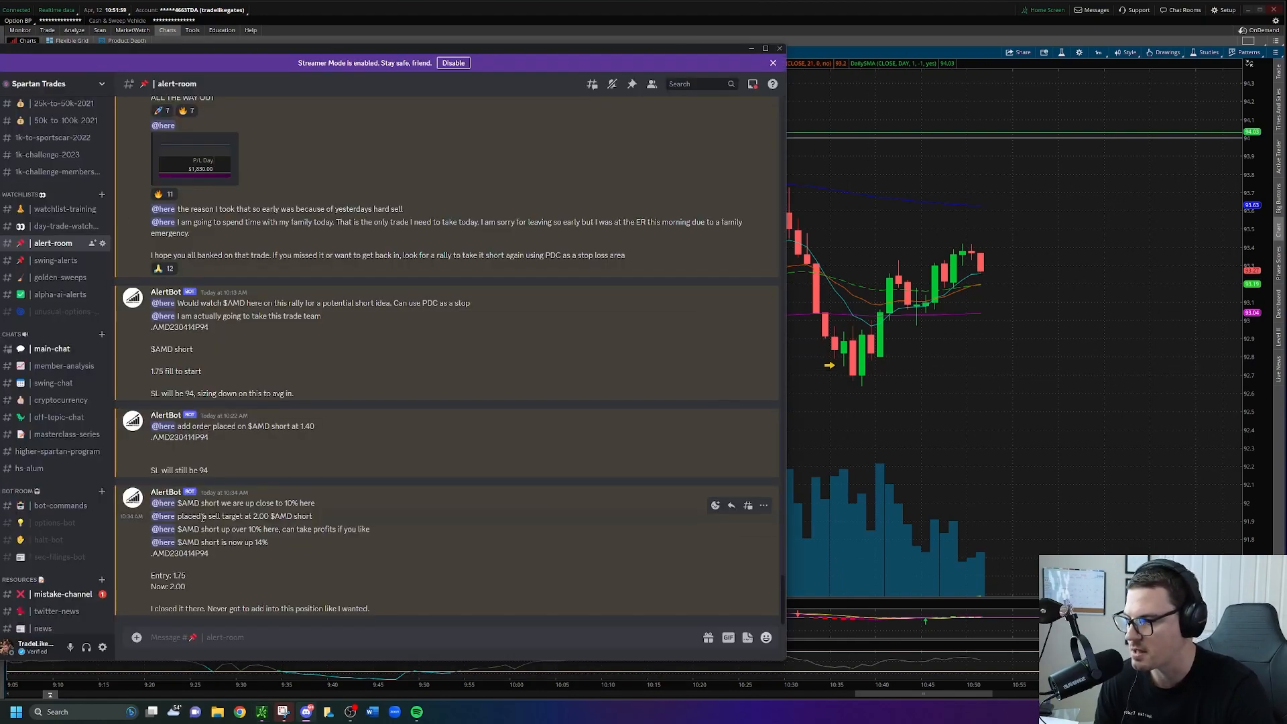
# Step: Highlight the 'short is now up 14%' message and the later 2.00 exit alert
pyautogui.moveTo(201, 502); pyautogui.dragTo(313, 503)
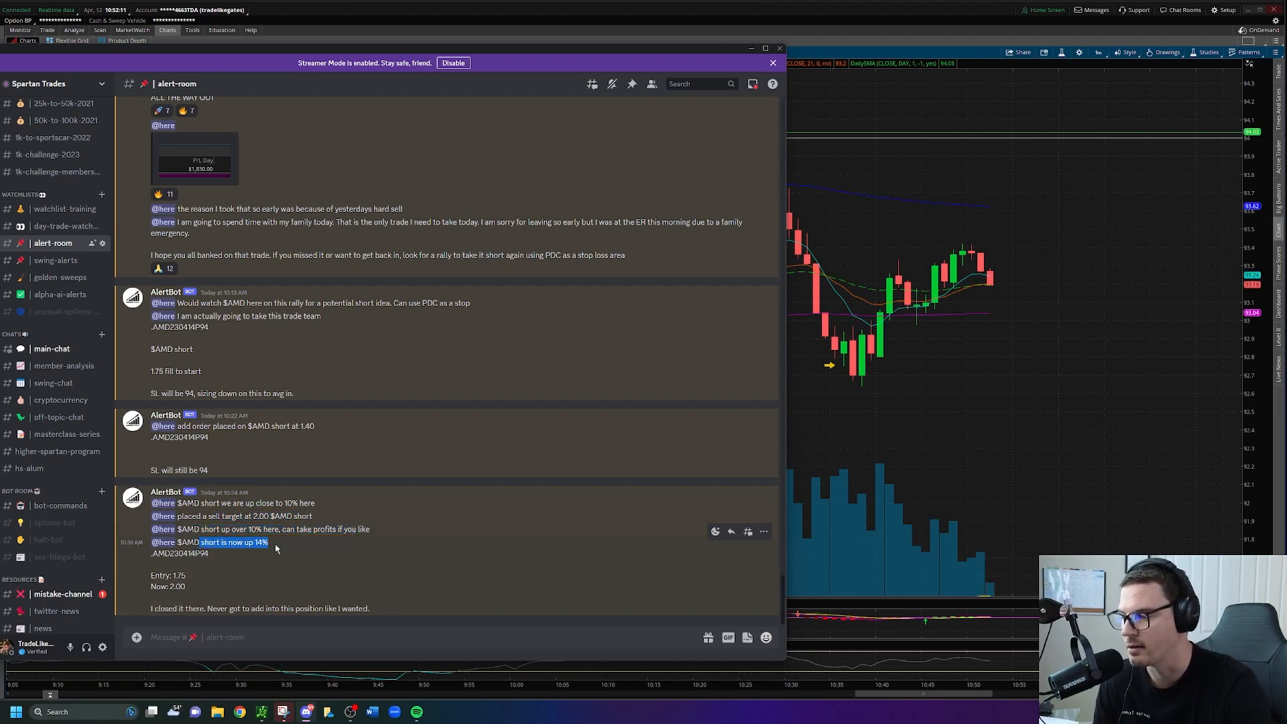
pyautogui.doubleClick(175, 586)
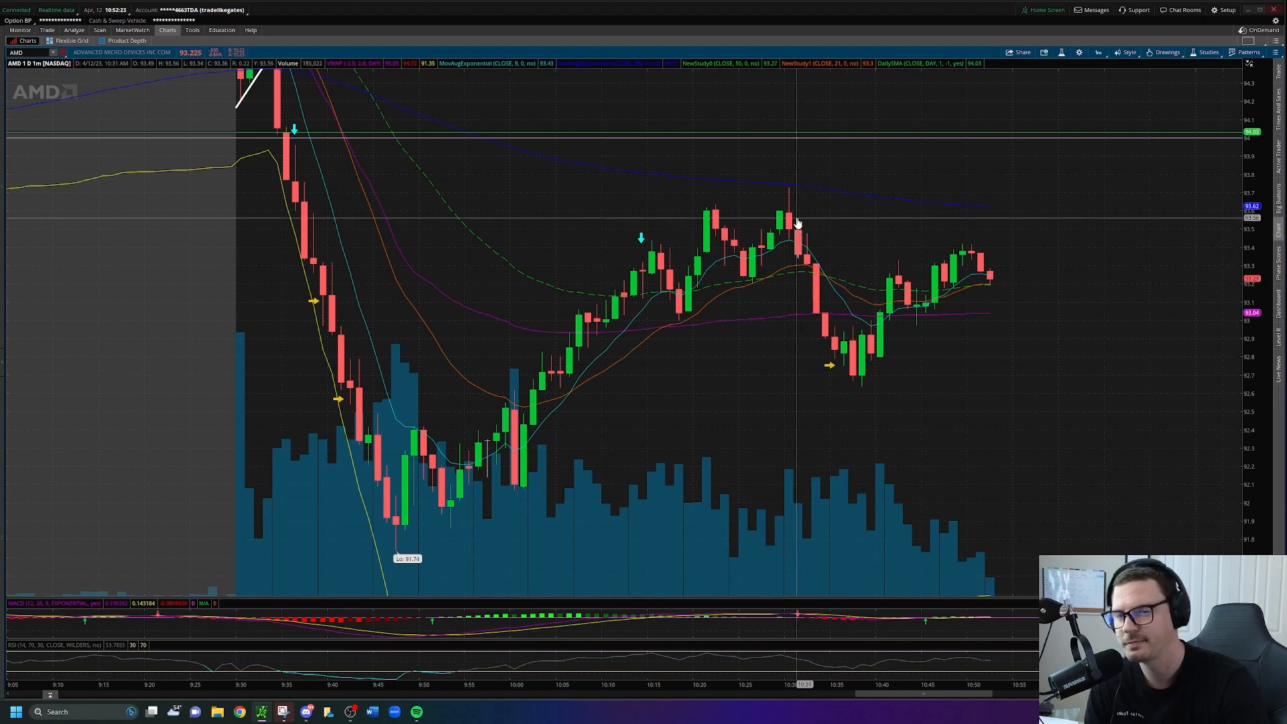
pyautogui.moveTo(854, 354)
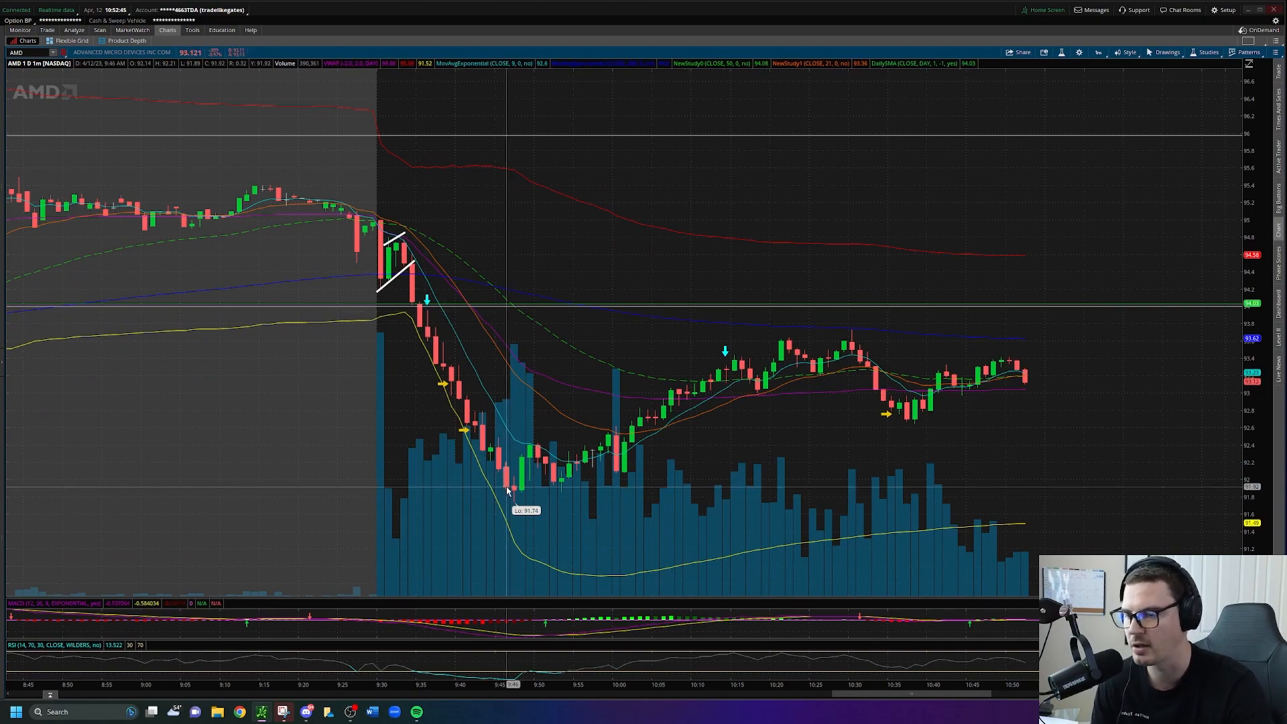
pyautogui.moveTo(449, 332)
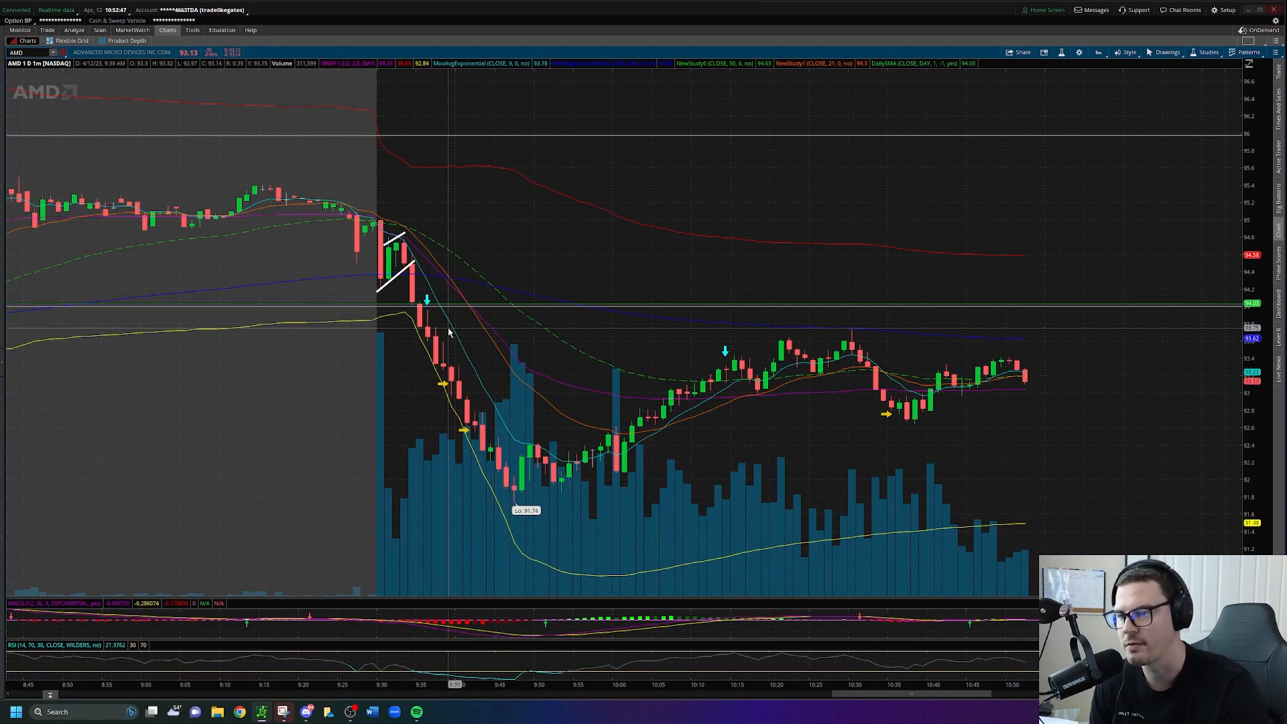
pyautogui.moveTo(739, 380)
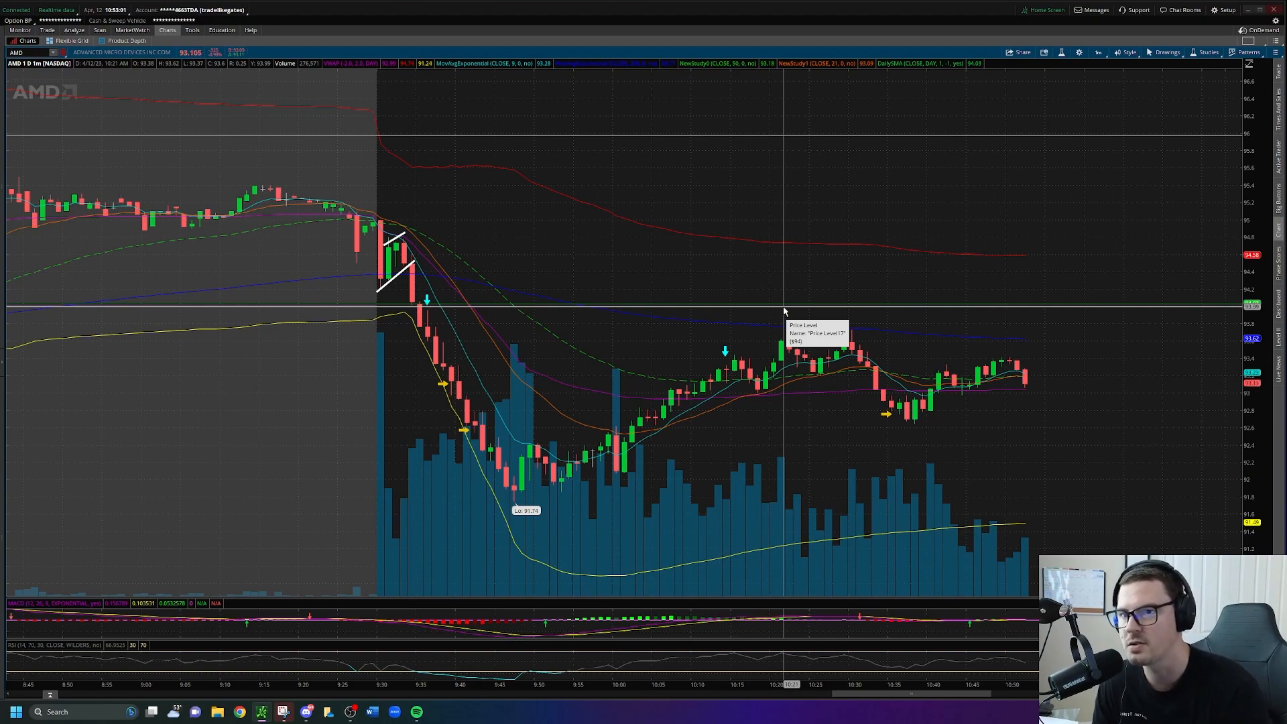
pyautogui.moveTo(891, 413)
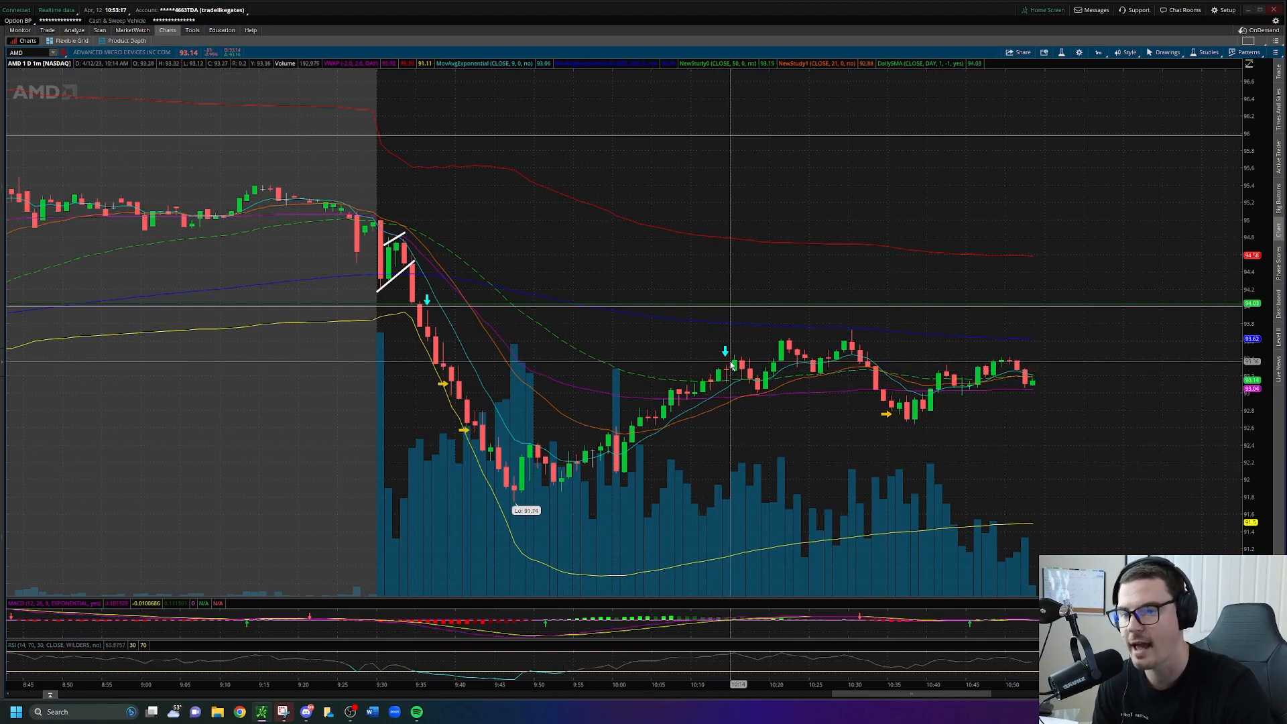
pyautogui.moveTo(773, 304)
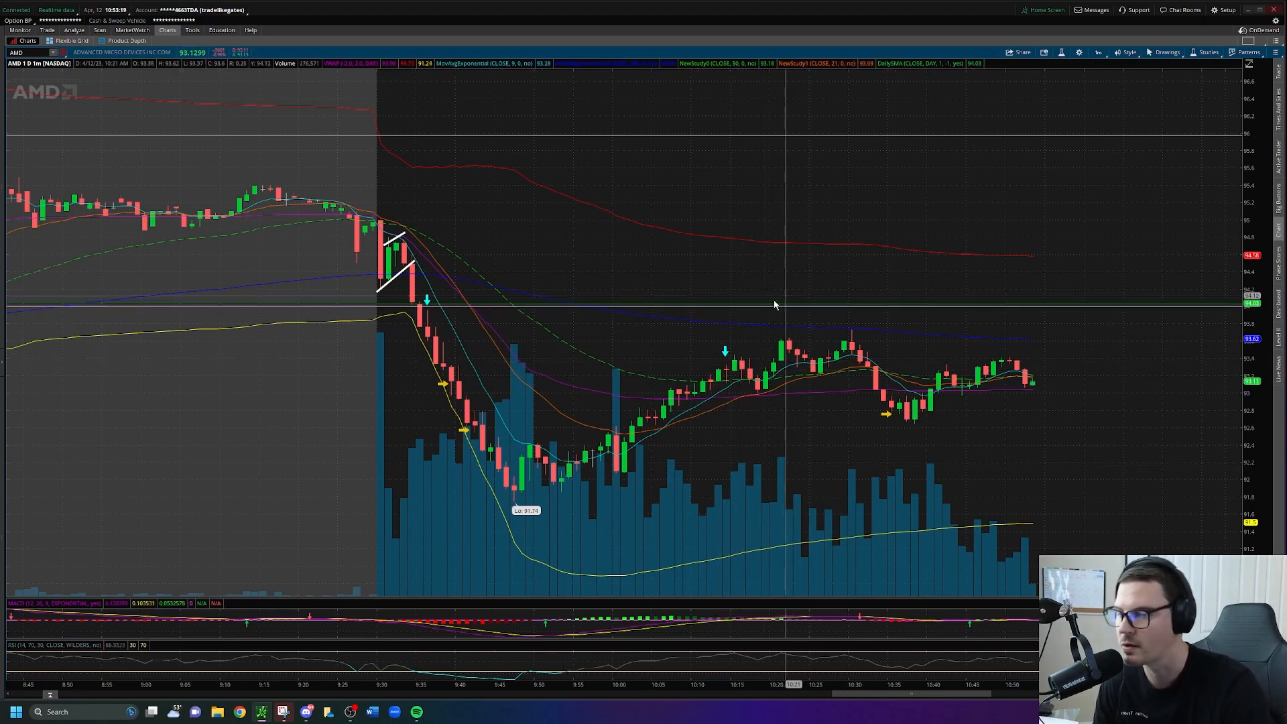
pyautogui.moveTo(818, 326)
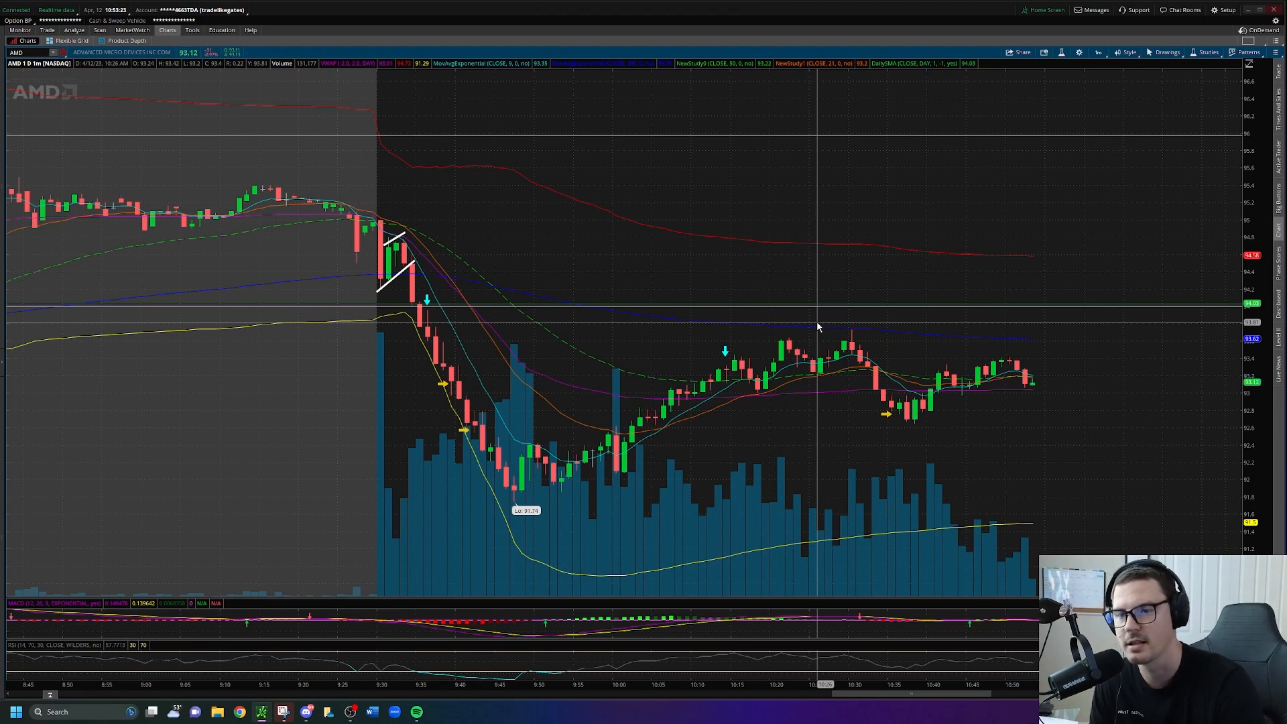
pyautogui.moveTo(562, 228)
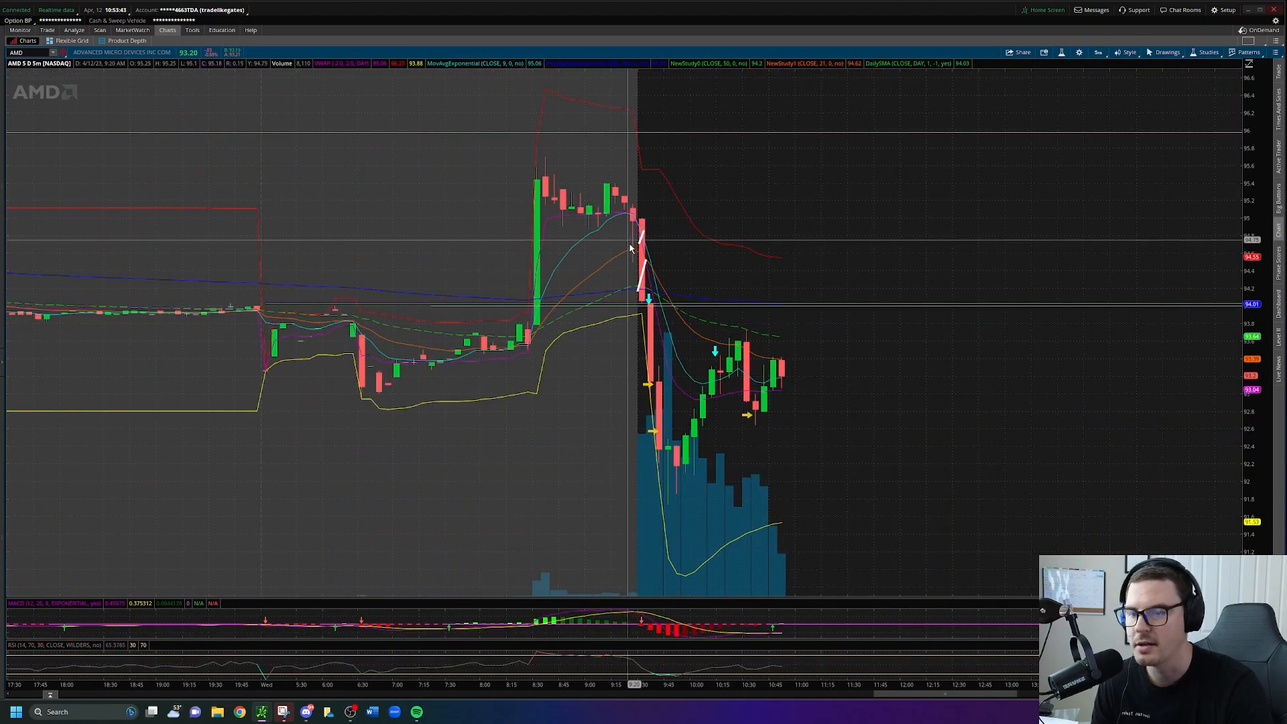
pyautogui.moveTo(541, 217)
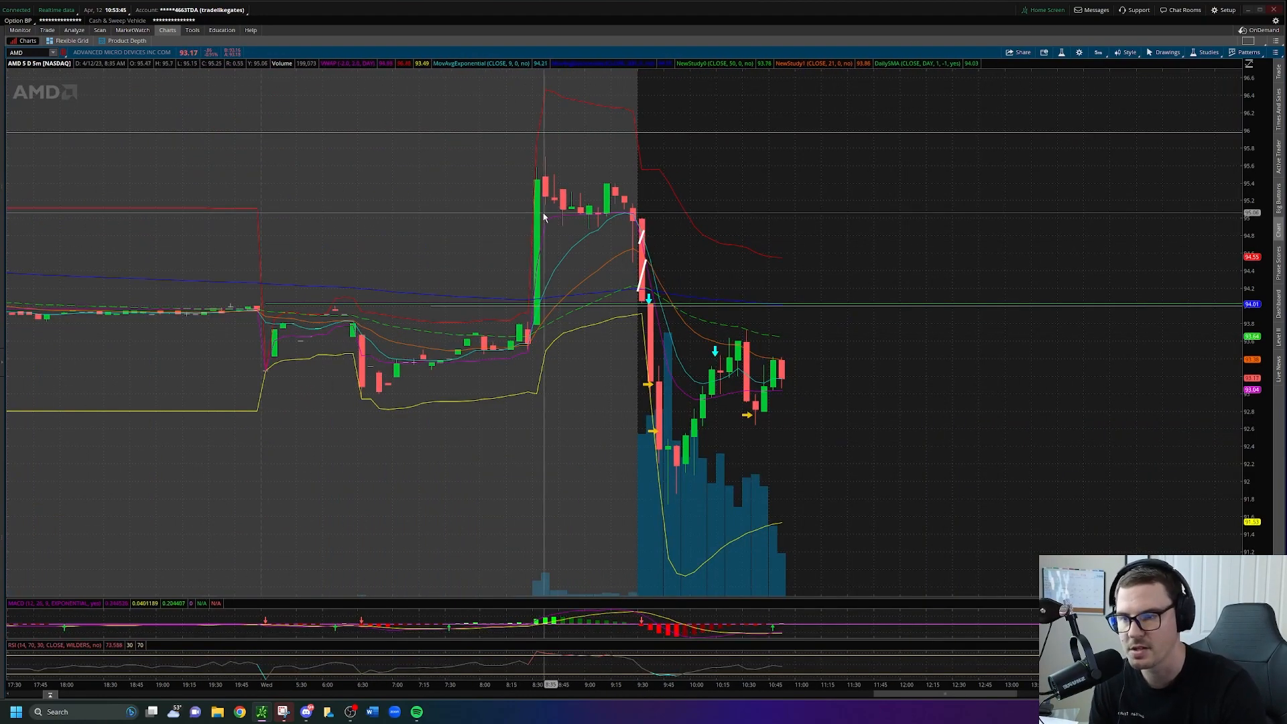
pyautogui.moveTo(712, 190)
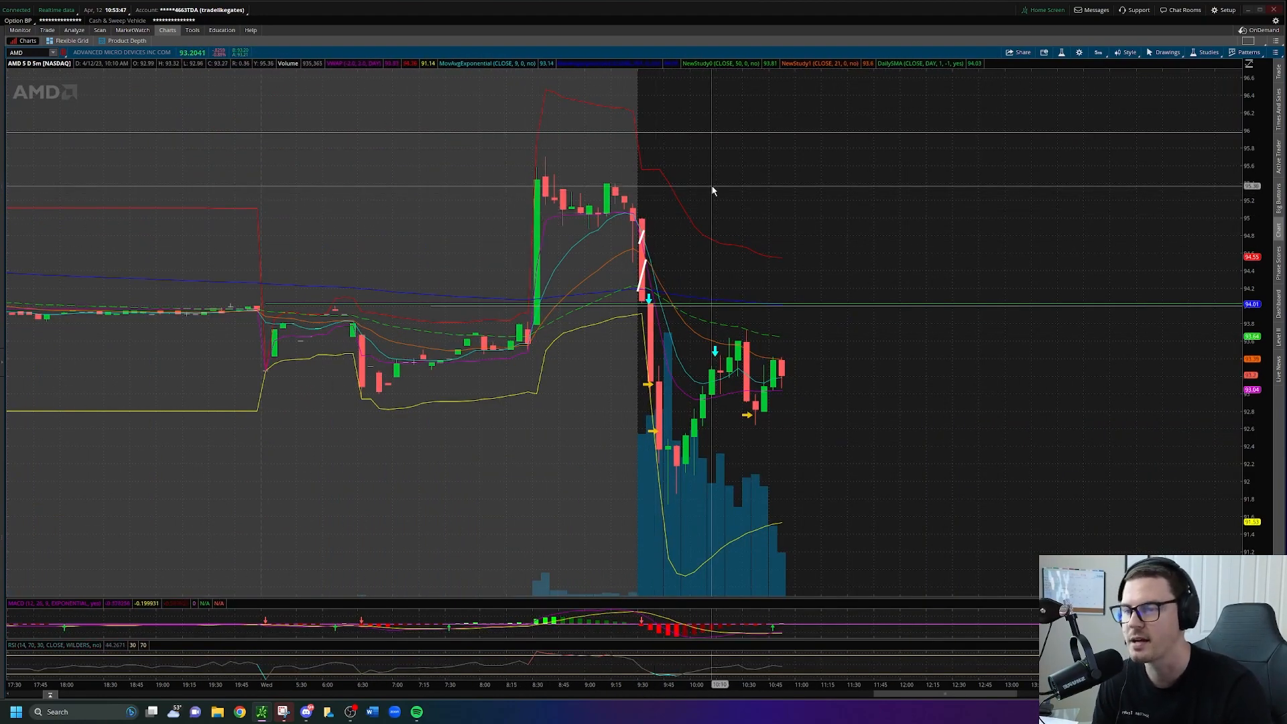